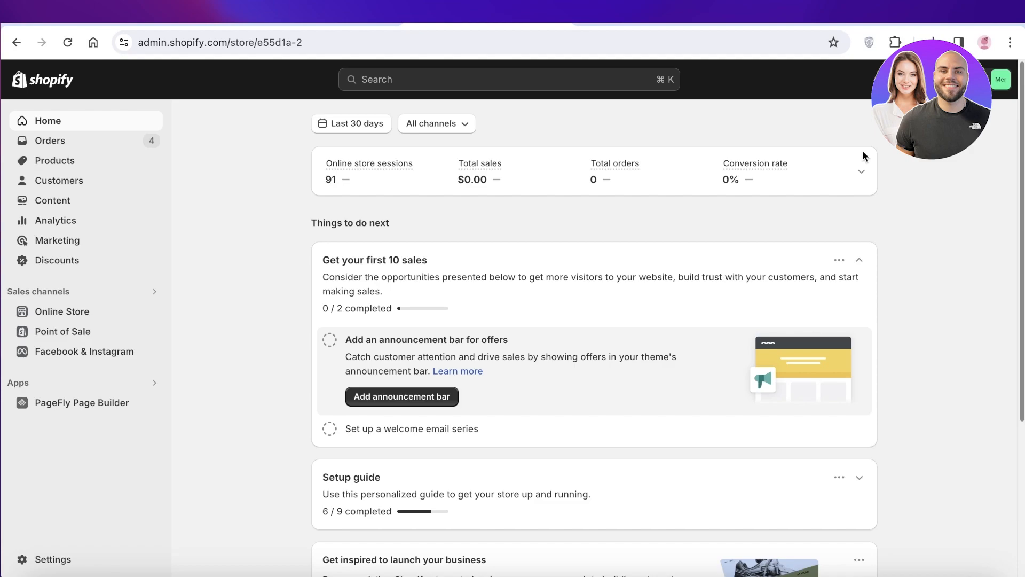
{"action": "mouse_move", "coordinate": [228, 204]}
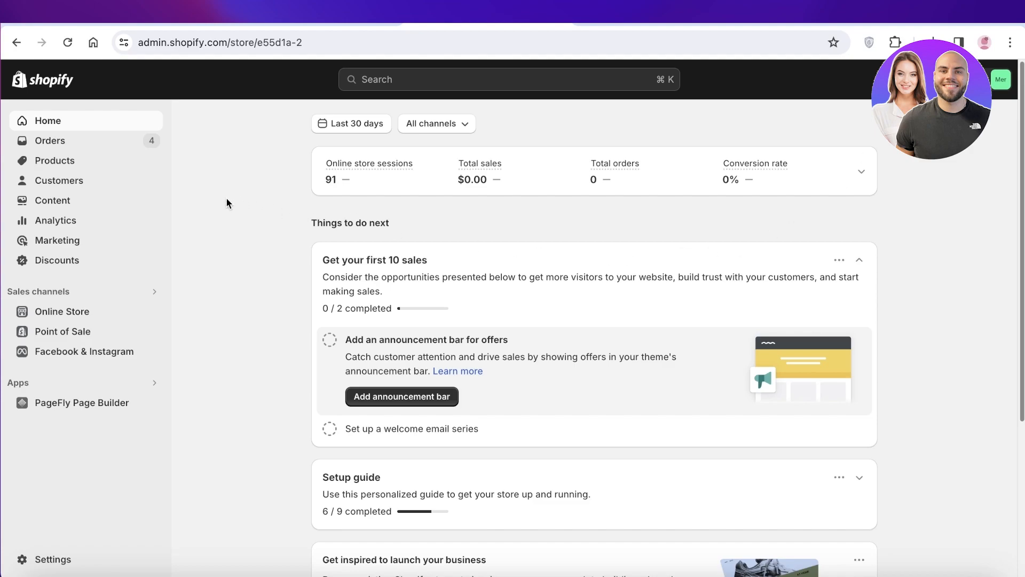
{"action": "mouse_move", "coordinate": [236, 274]}
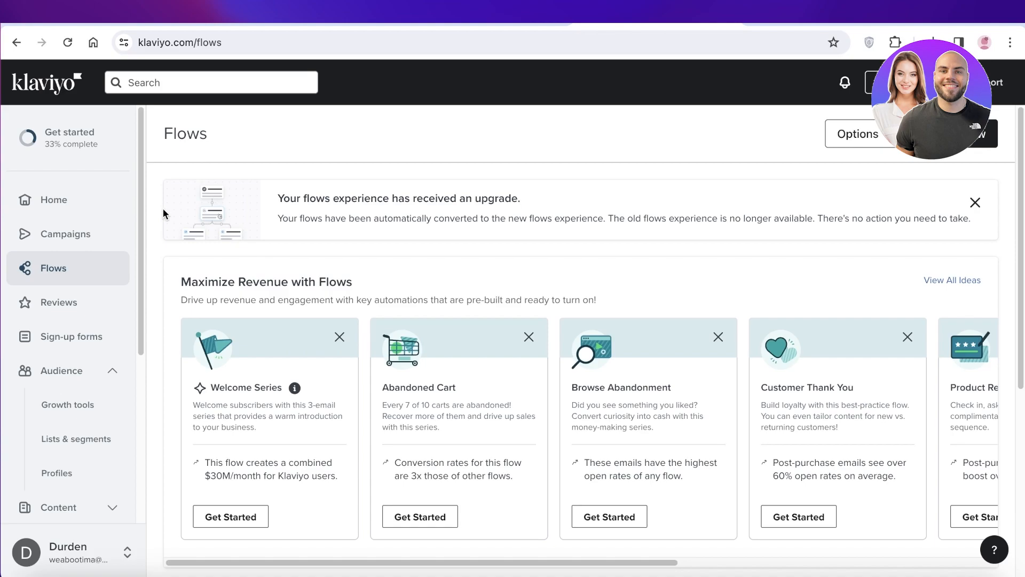
{"action": "mouse_move", "coordinate": [155, 226]}
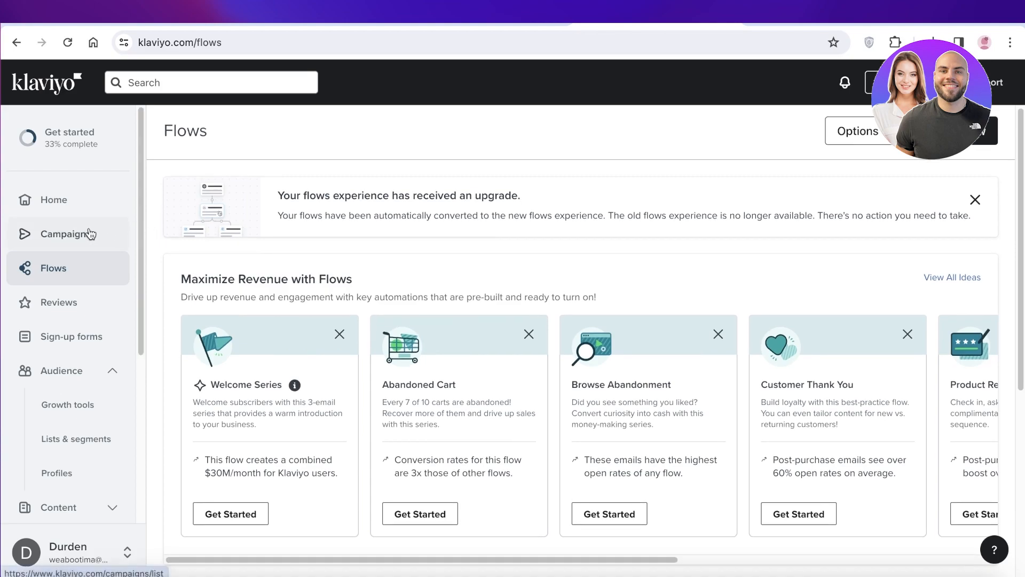
Step: Remove Klaviyo: Email Marketing & SMS through the app and sales channel settings, confirming uninstall
{"action": "left_click", "coordinate": [69, 234]}
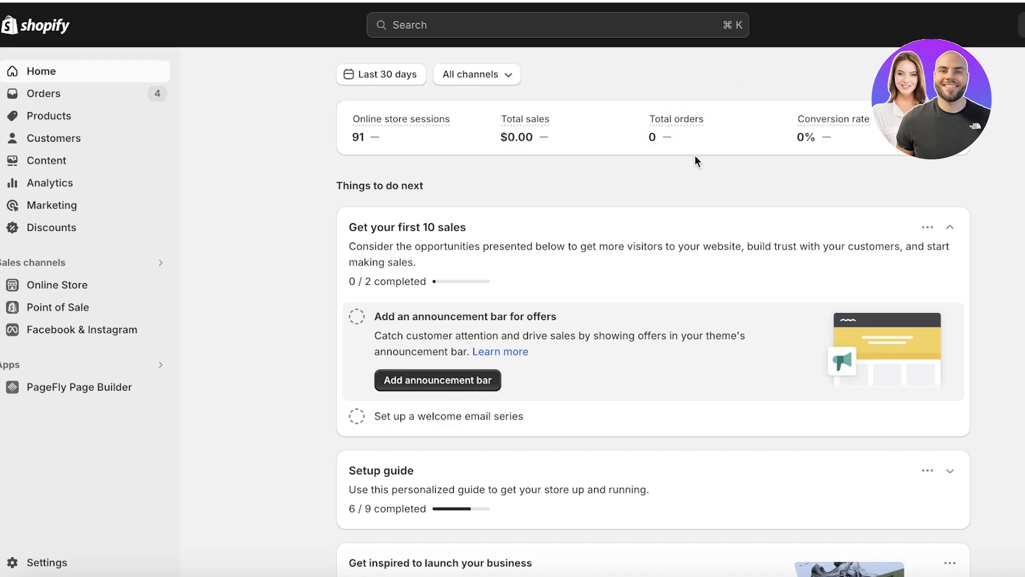
{"action": "mouse_move", "coordinate": [686, 163]}
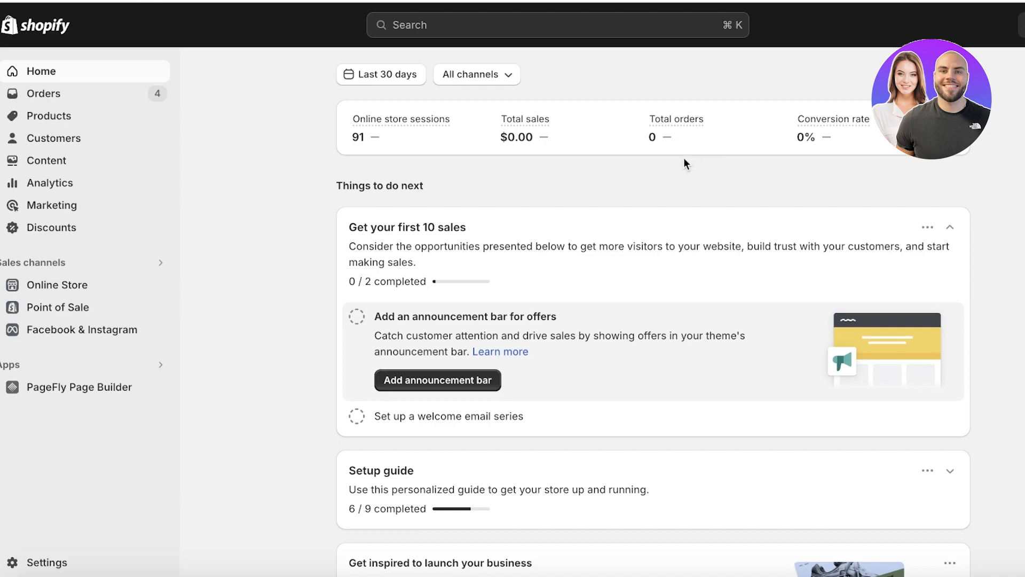
{"action": "mouse_move", "coordinate": [91, 358]}
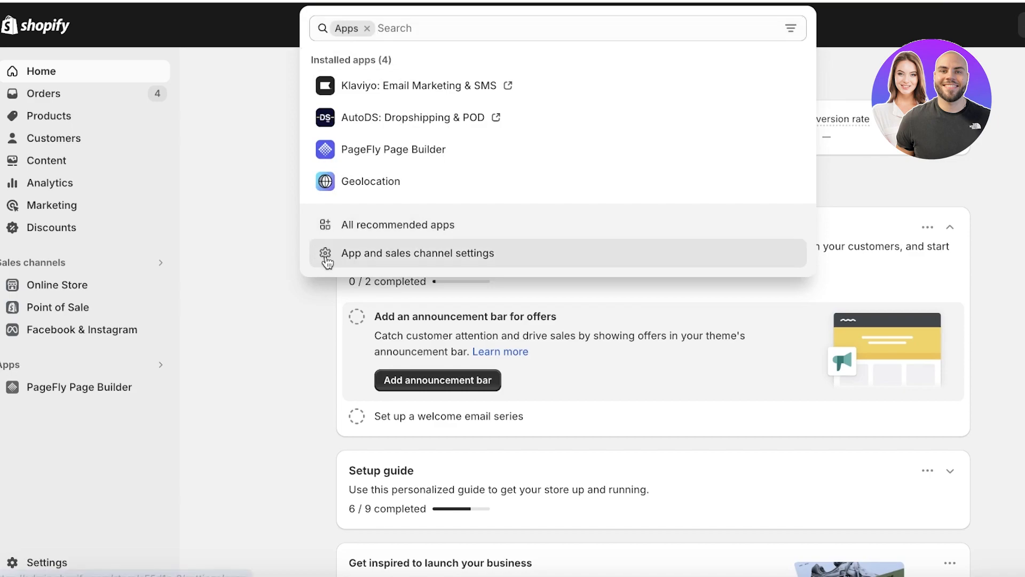
{"action": "left_click", "coordinate": [417, 253]}
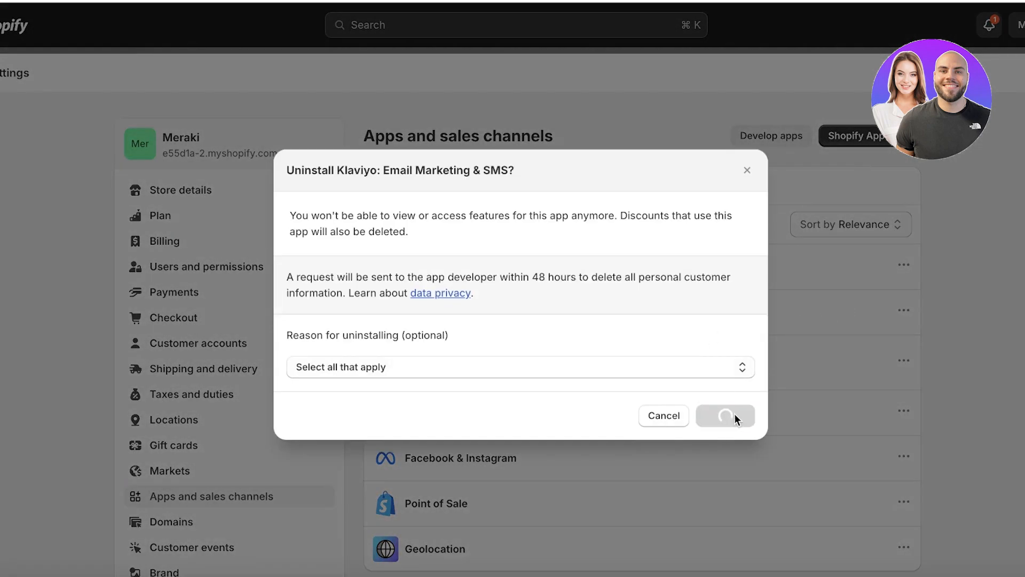
{"action": "left_click", "coordinate": [725, 415]}
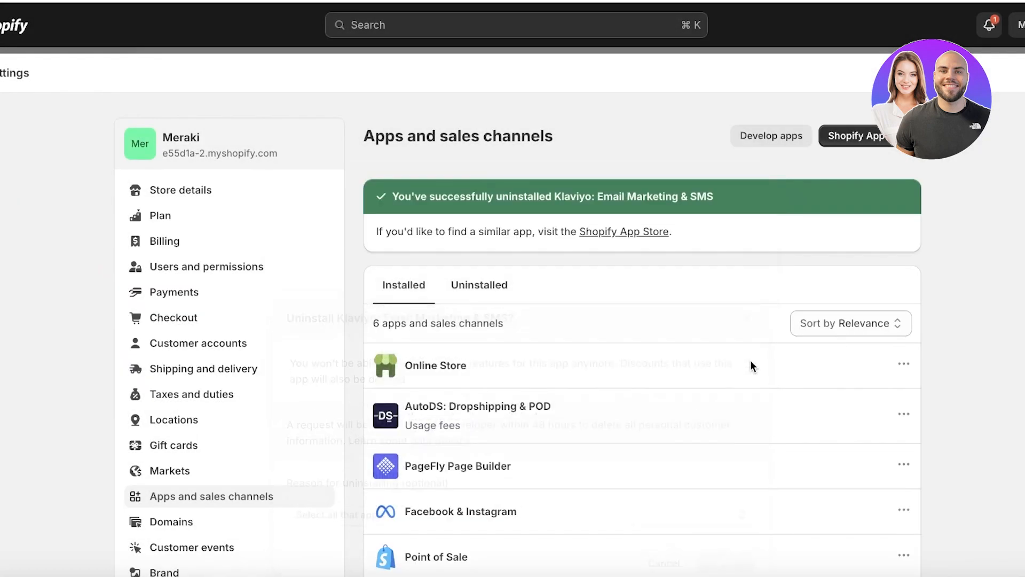
{"action": "scroll", "scroll_direction": "down", "scroll_amount": 3}
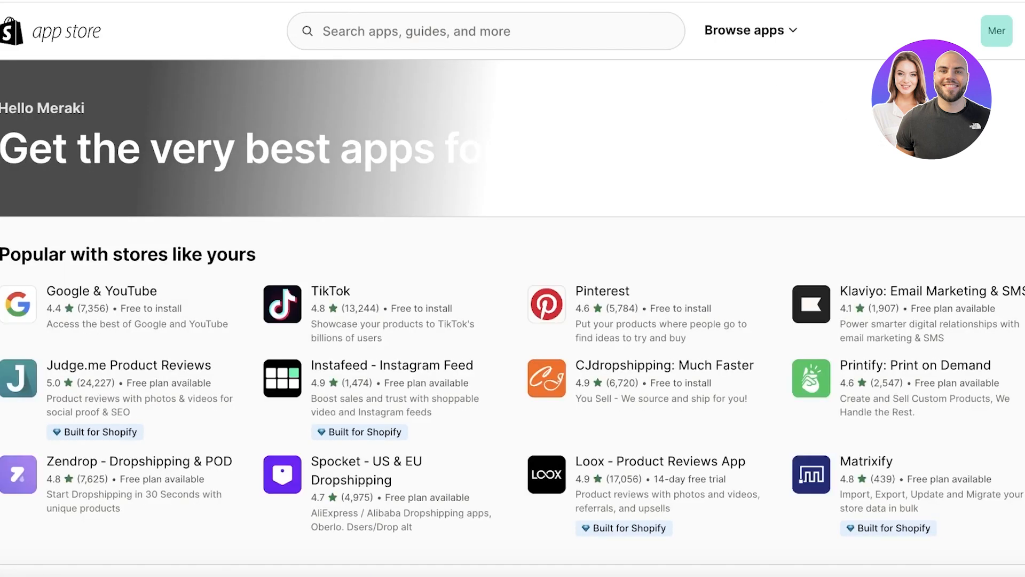
Step: Search the App Store for 'klav' and install Klaviyo: Email Marketing & SMS, granting access
{"action": "type", "text": "klaviyo"}
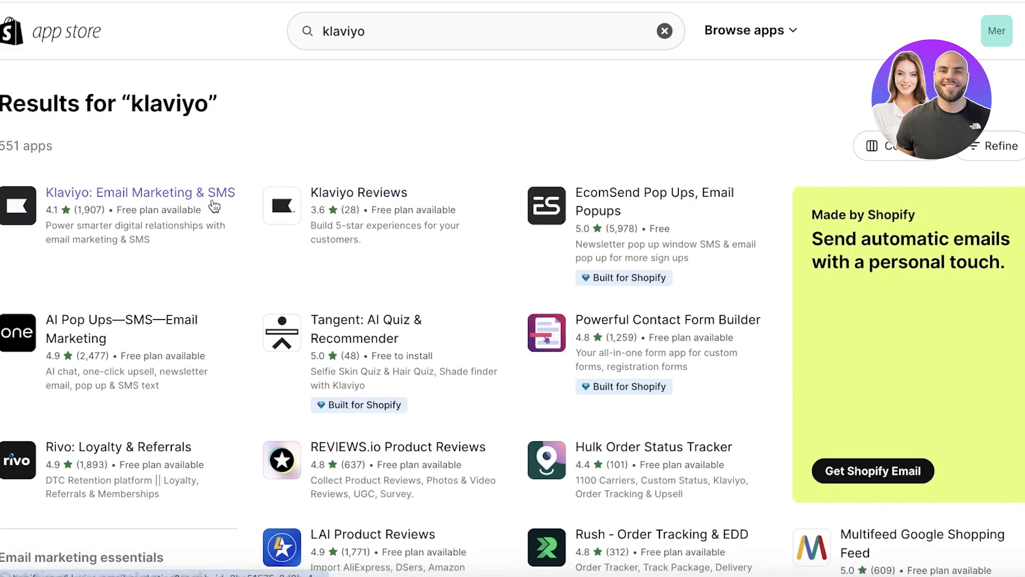
{"action": "left_click", "coordinate": [140, 192]}
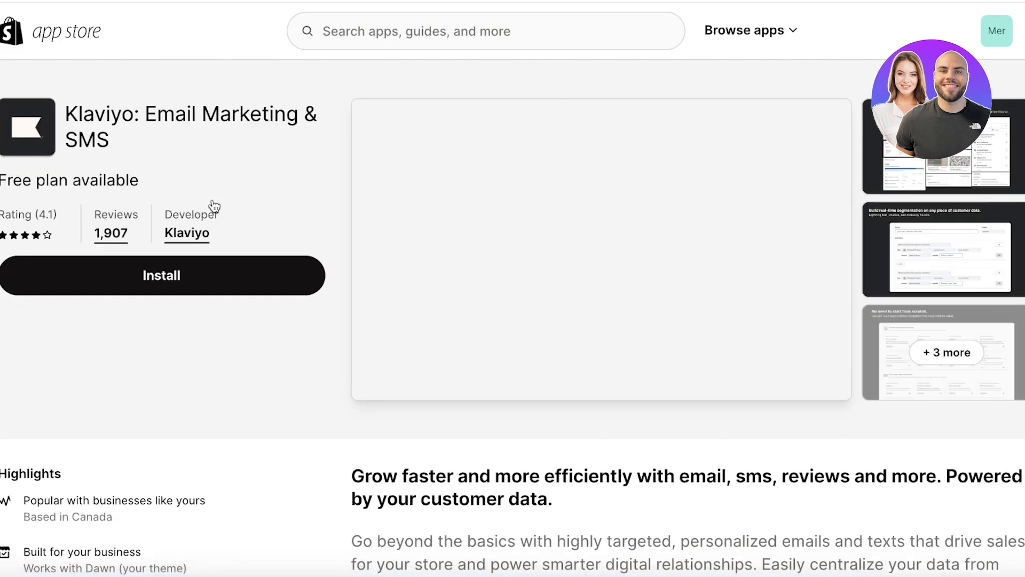
{"action": "left_click", "coordinate": [161, 275]}
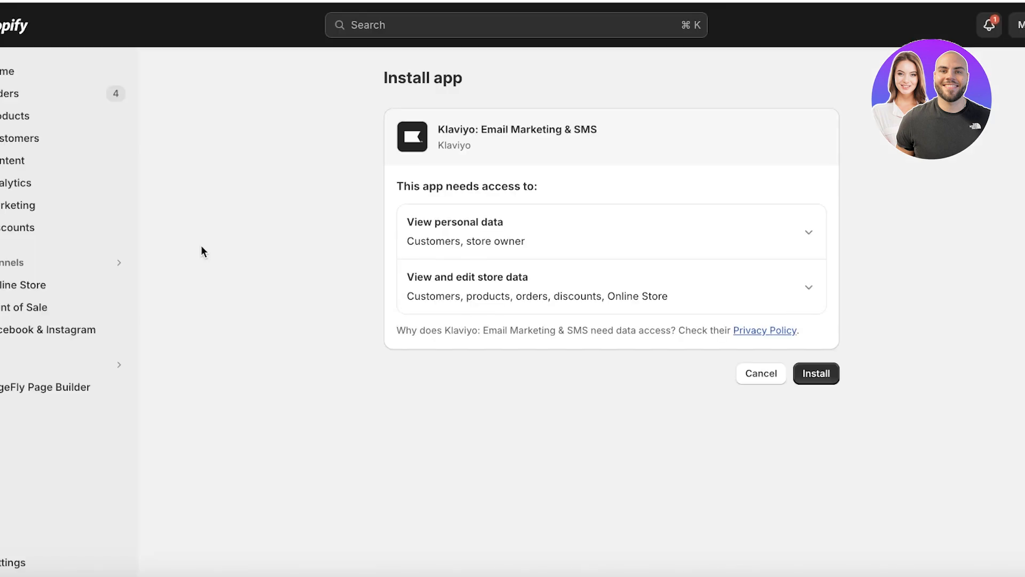
{"action": "left_click", "coordinate": [815, 373]}
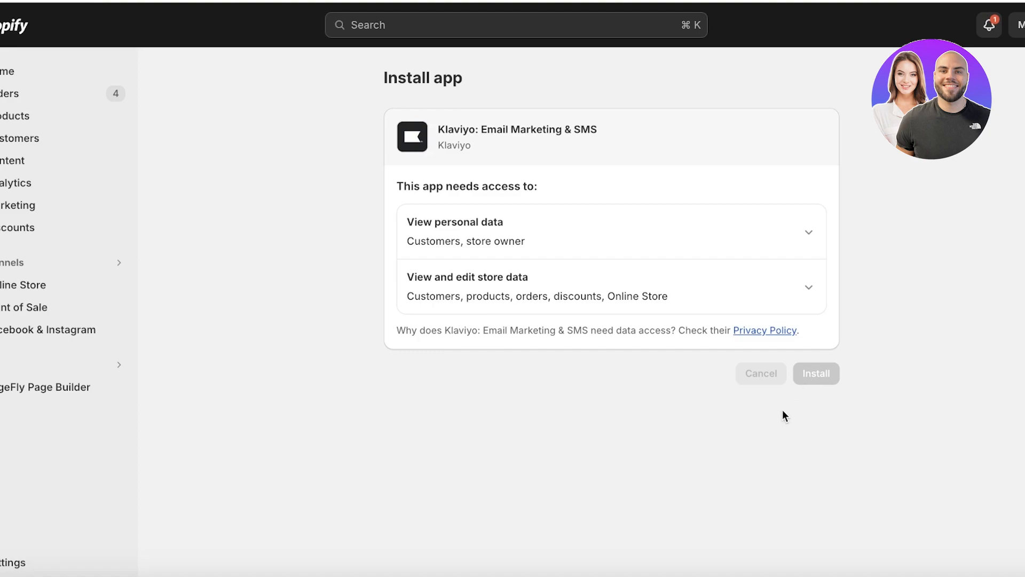
{"action": "mouse_move", "coordinate": [711, 297]}
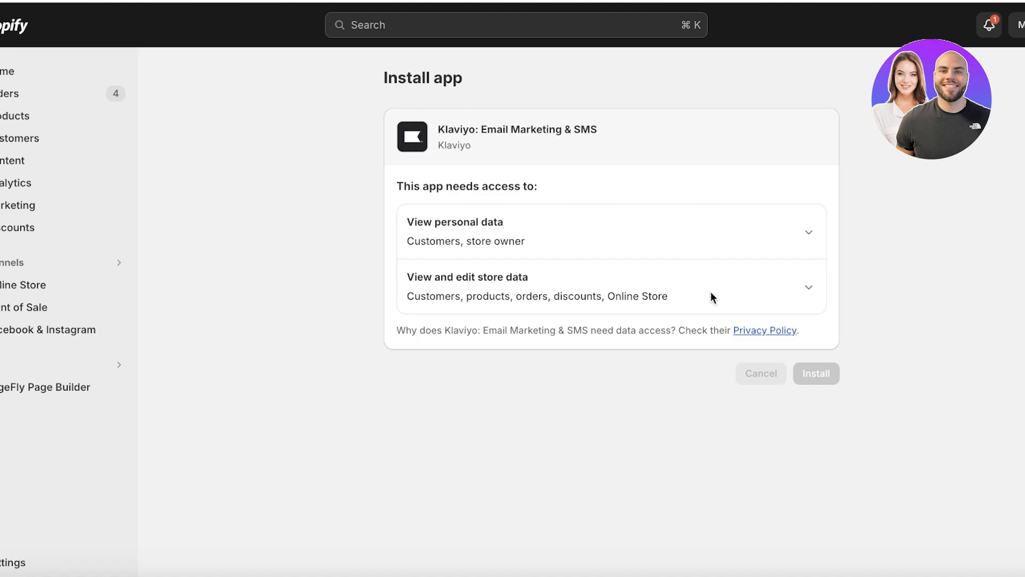
Step: Review Shopify integration settings: the subscriber list dropdown and To Shopify profile syncing
{"action": "left_click", "coordinate": [816, 373]}
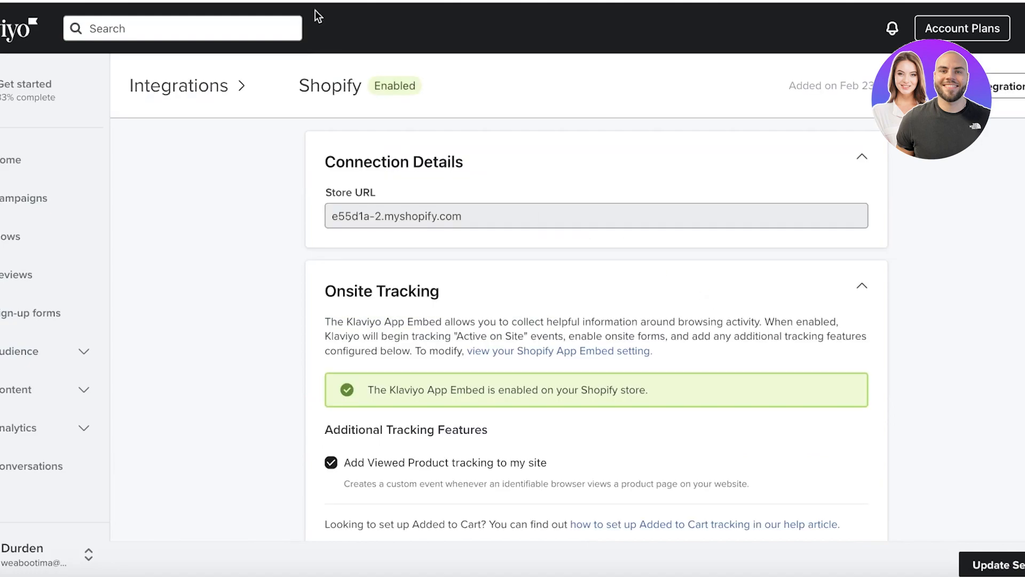
{"action": "scroll", "scroll_direction": "down", "scroll_amount": 3}
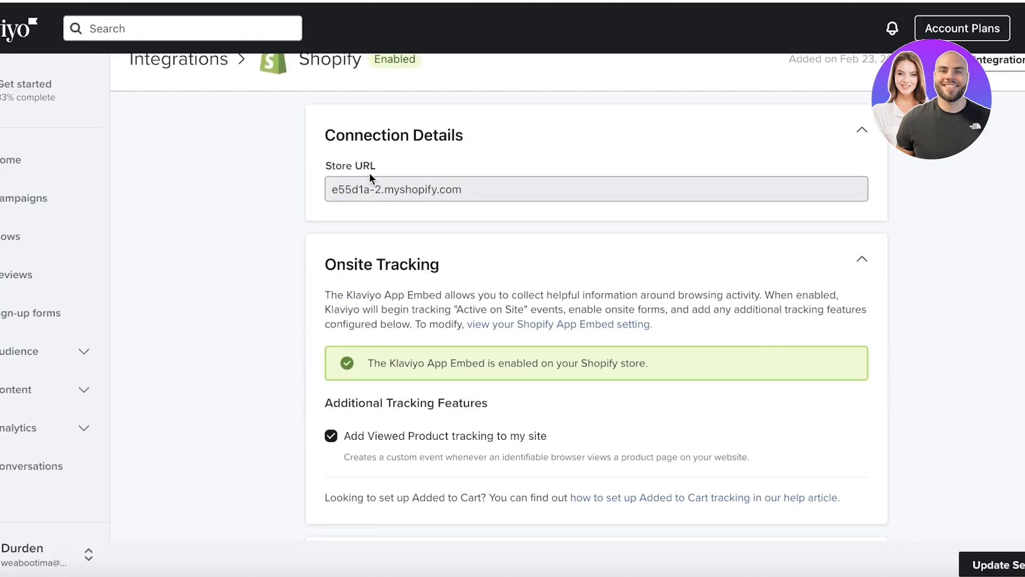
{"action": "scroll", "scroll_direction": "down", "scroll_amount": 3}
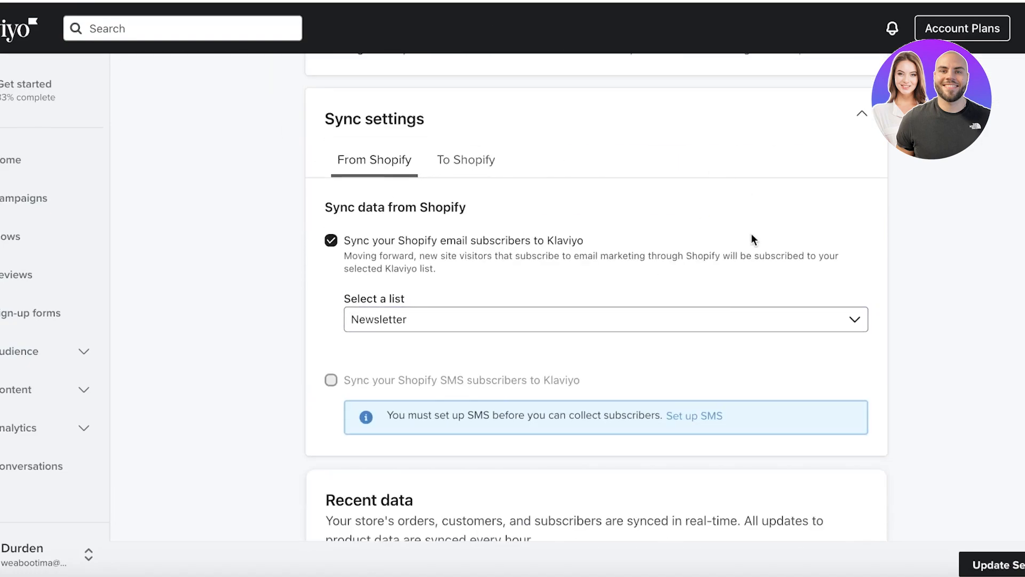
{"action": "scroll", "scroll_direction": "down", "scroll_amount": 3}
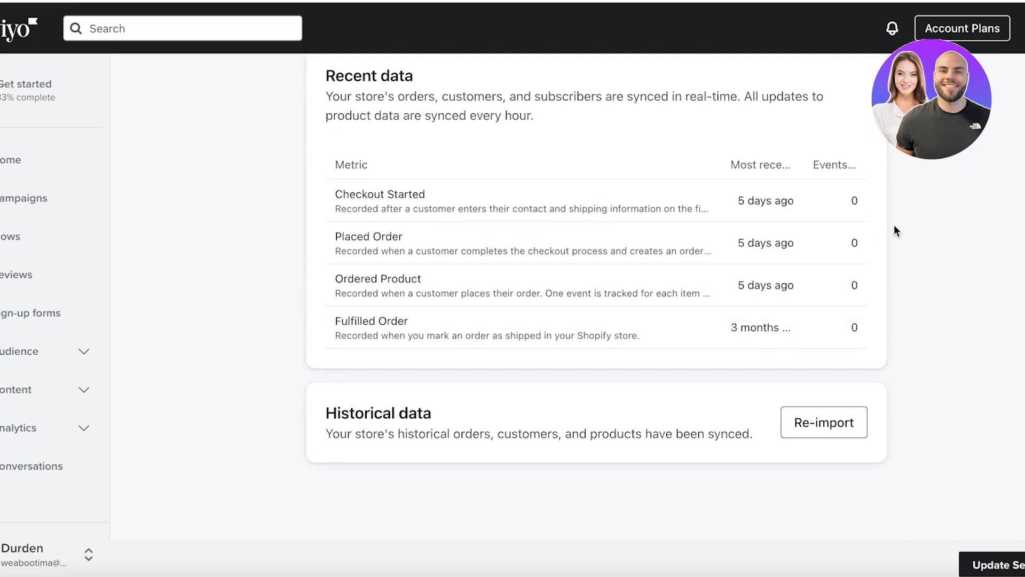
{"action": "mouse_move", "coordinate": [864, 441]}
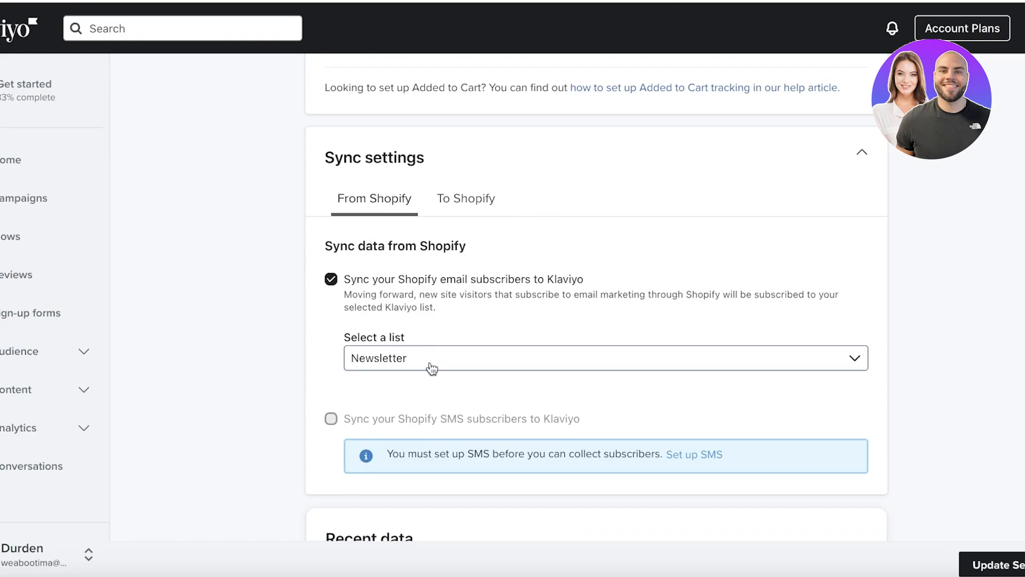
{"action": "left_click", "coordinate": [602, 358]}
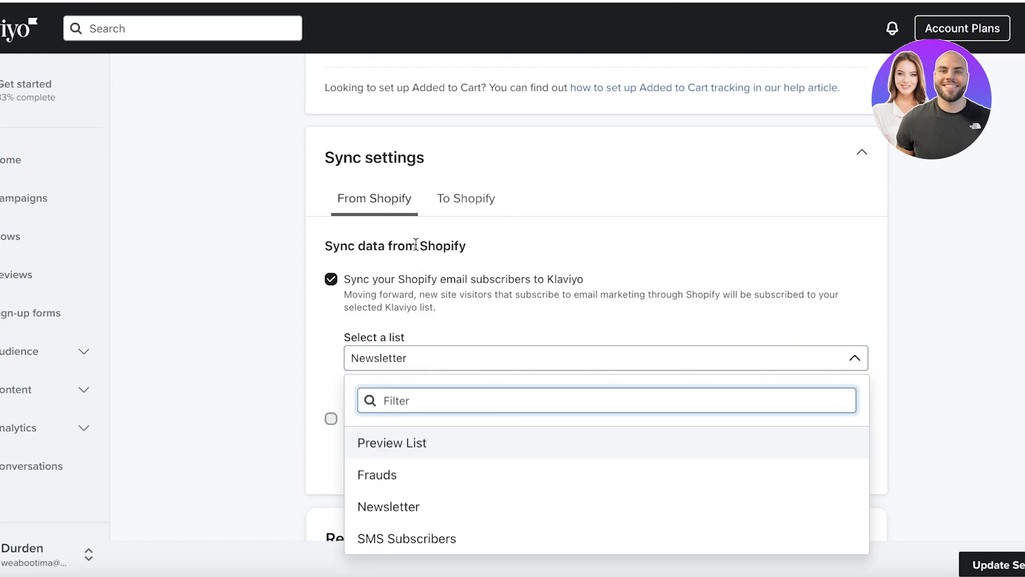
{"action": "left_click", "coordinate": [466, 198]}
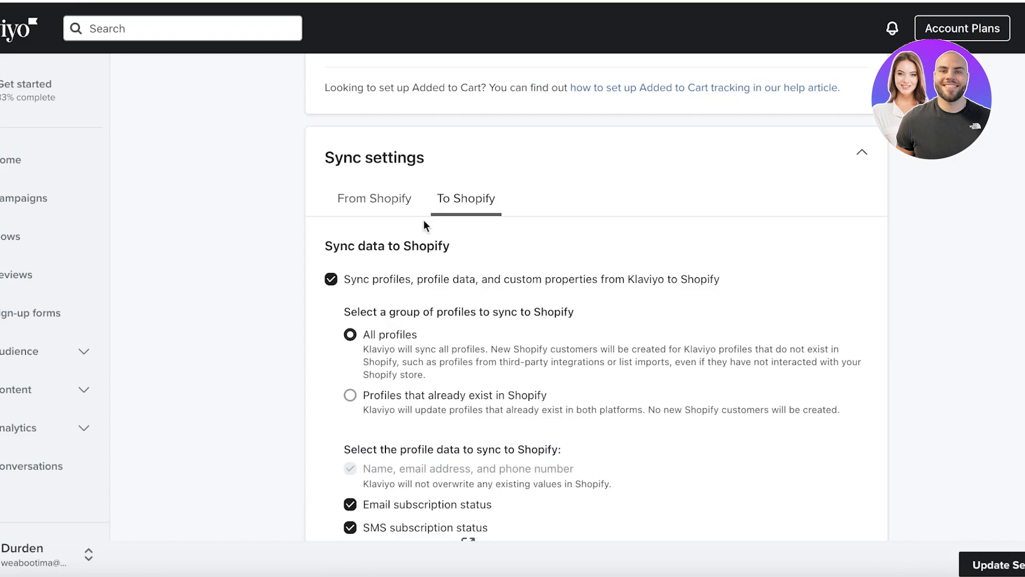
{"action": "scroll", "scroll_direction": "down", "scroll_amount": 3}
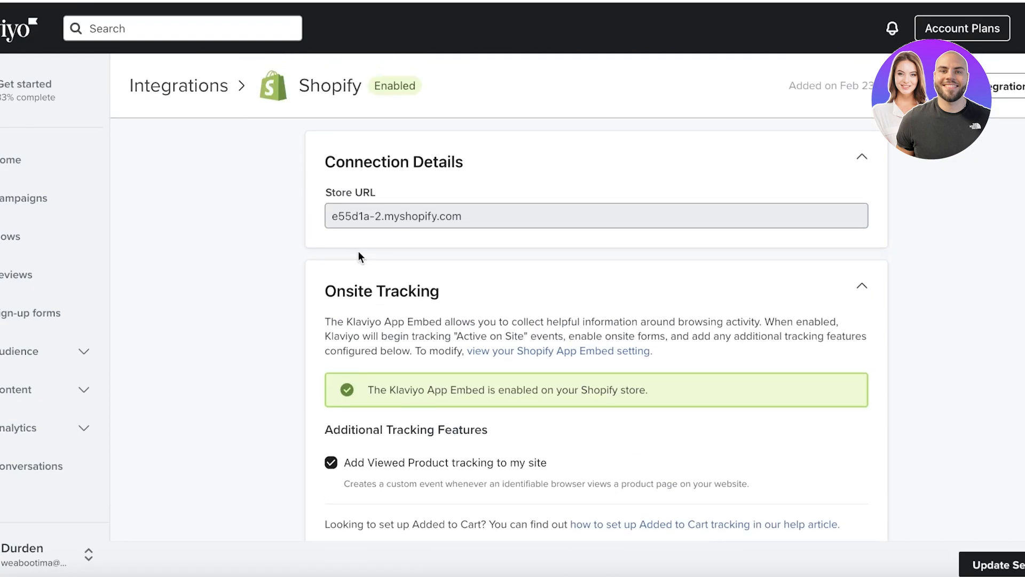
{"action": "scroll", "scroll_direction": "down", "scroll_amount": 3}
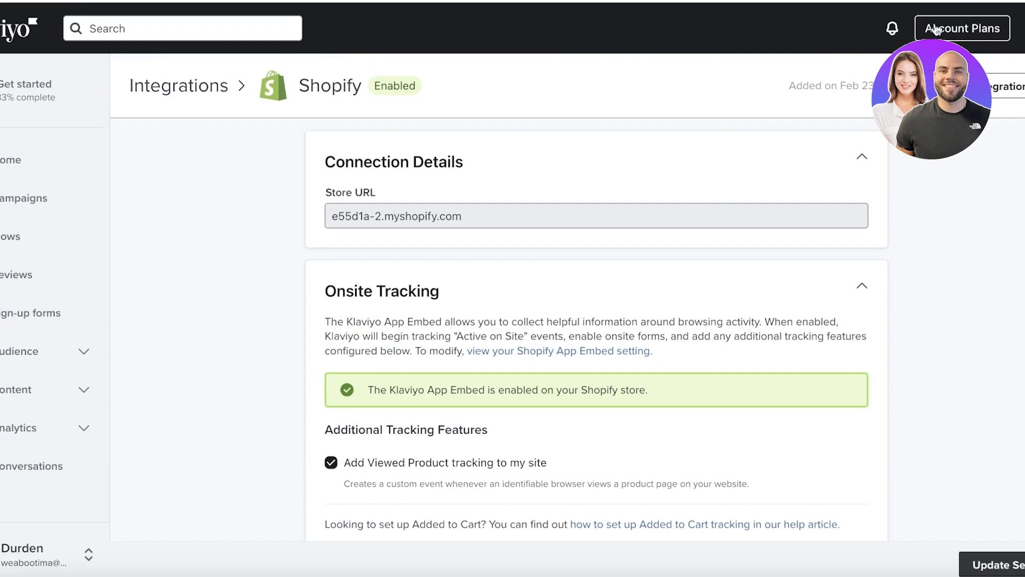
{"action": "mouse_move", "coordinate": [797, 206]}
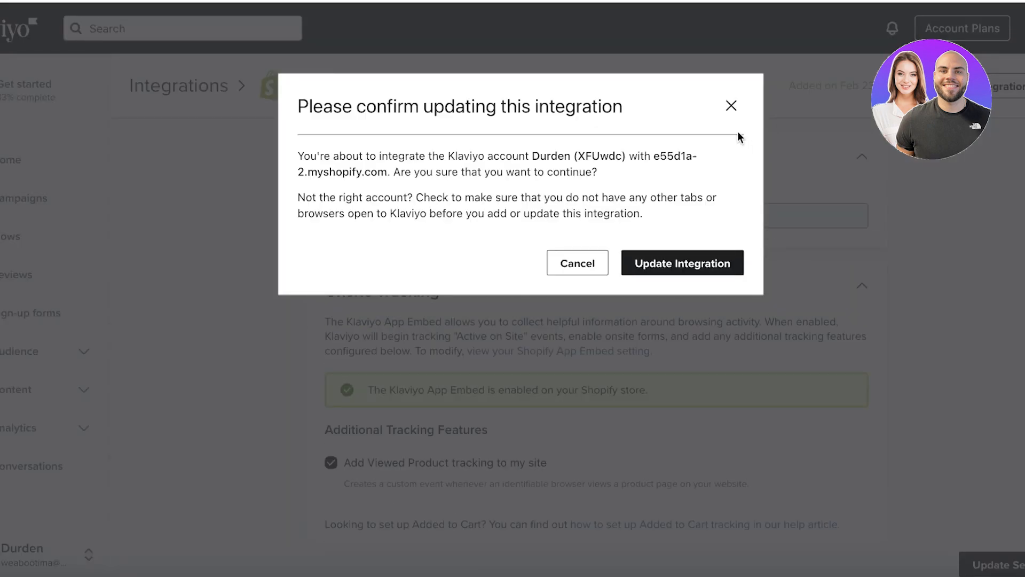
{"action": "mouse_move", "coordinate": [692, 276]}
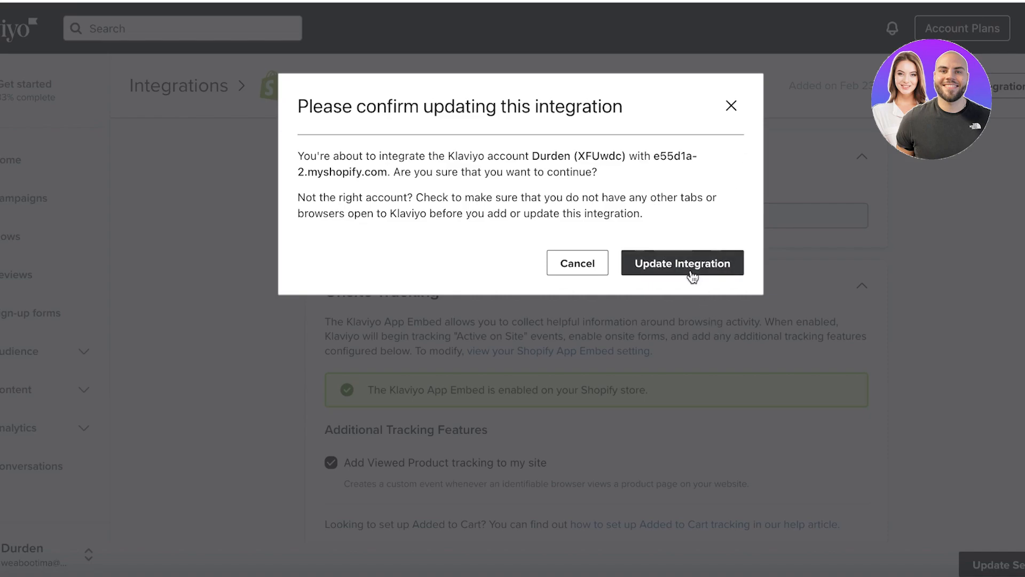
Step: Confirm the Klaviyo integration update for the Shopify store
{"action": "left_click", "coordinate": [681, 263]}
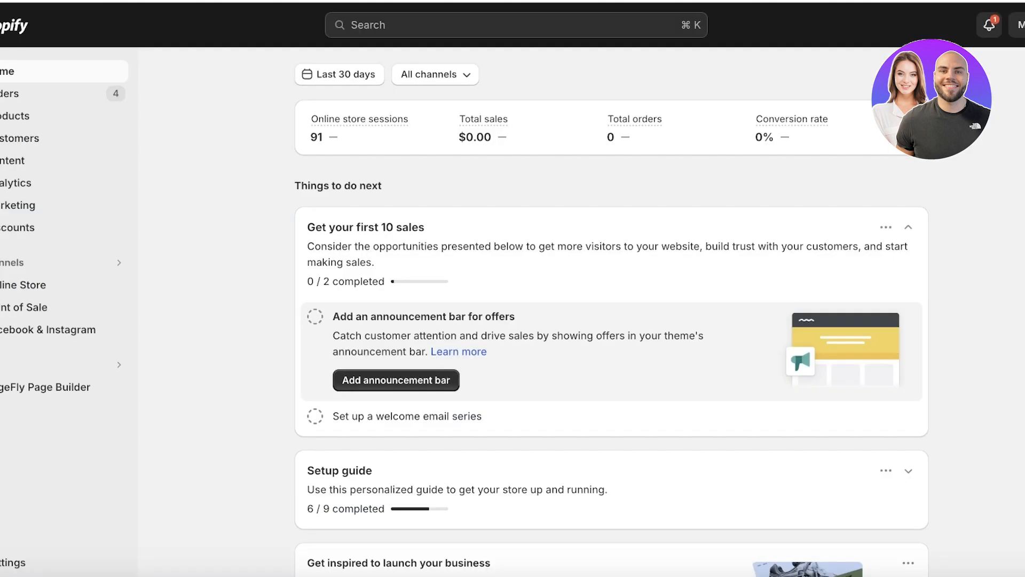
{"action": "mouse_move", "coordinate": [91, 78]}
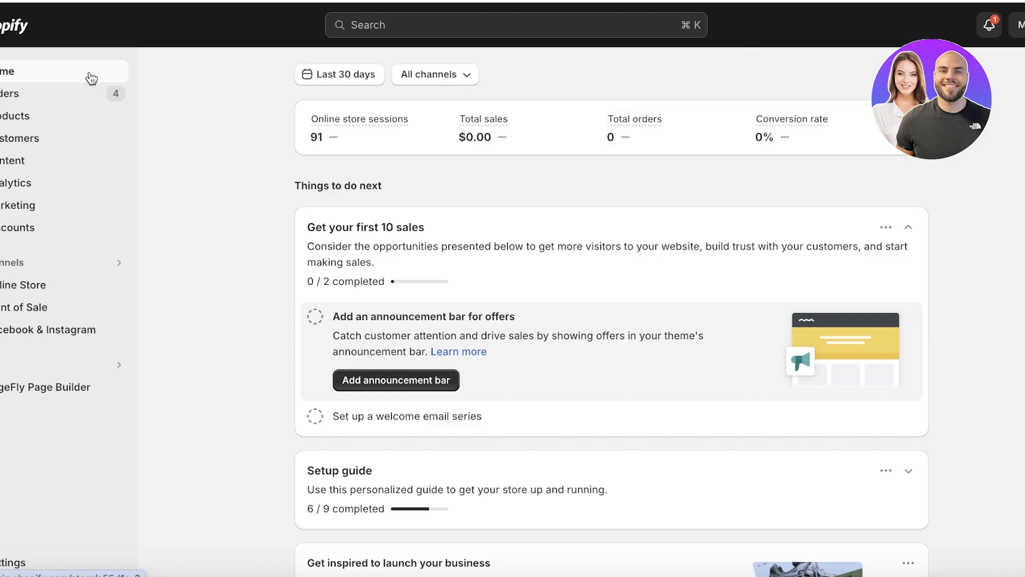
{"action": "mouse_move", "coordinate": [807, 33]}
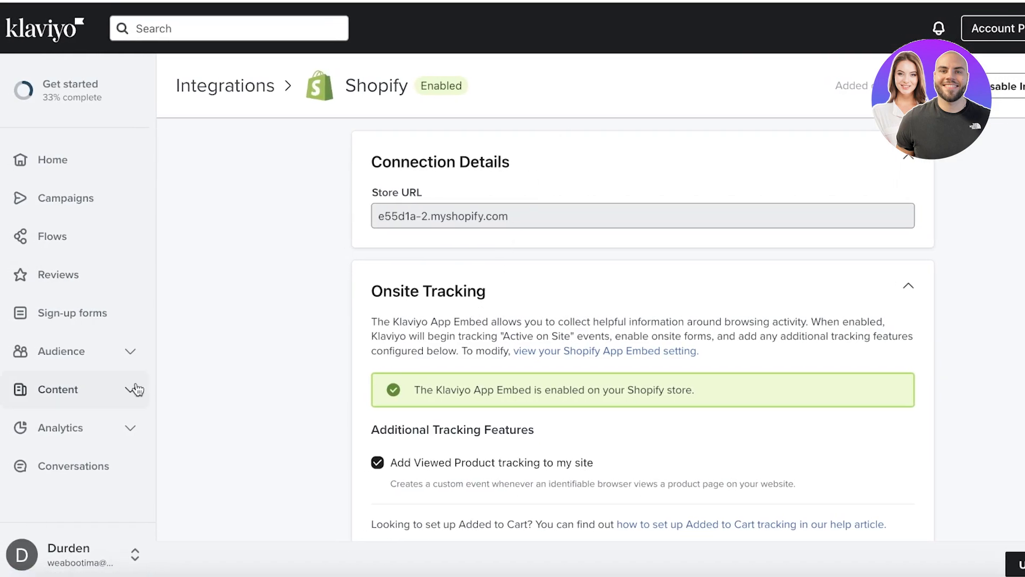
Step: Run the forms installation check from Sign-up forms and close the result
{"action": "left_click", "coordinate": [70, 313]}
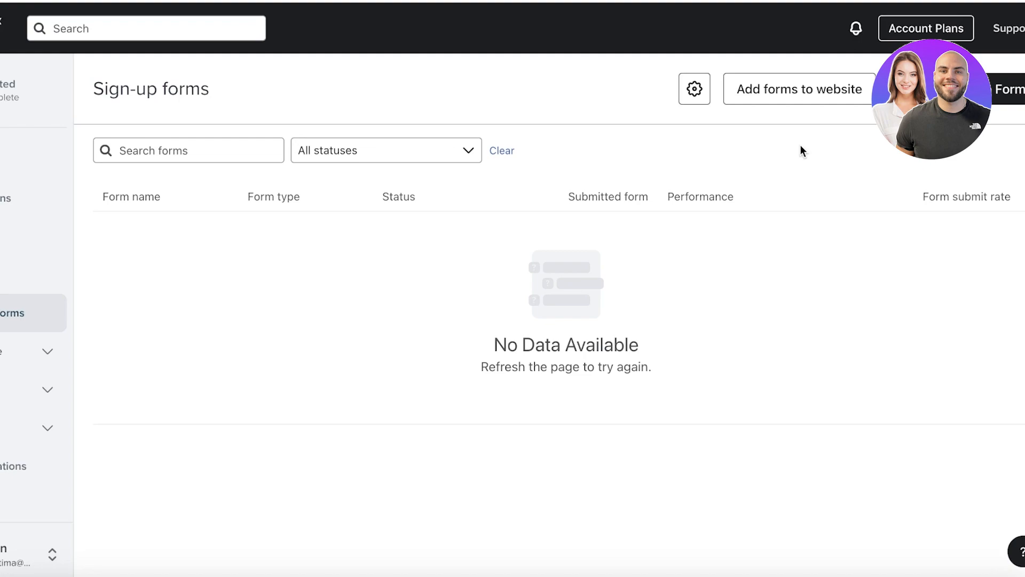
{"action": "mouse_move", "coordinate": [808, 160]}
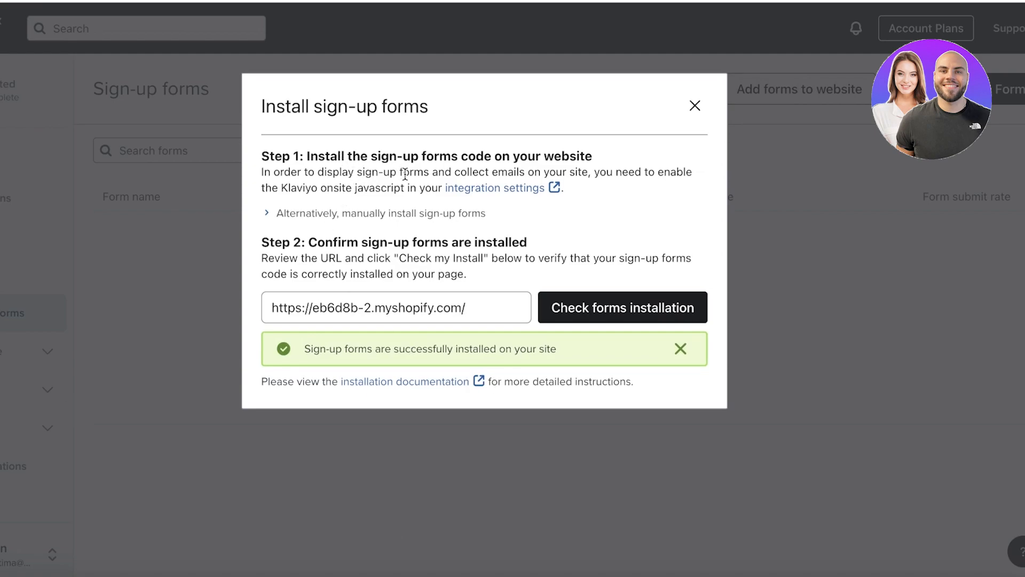
{"action": "left_click", "coordinate": [694, 105]}
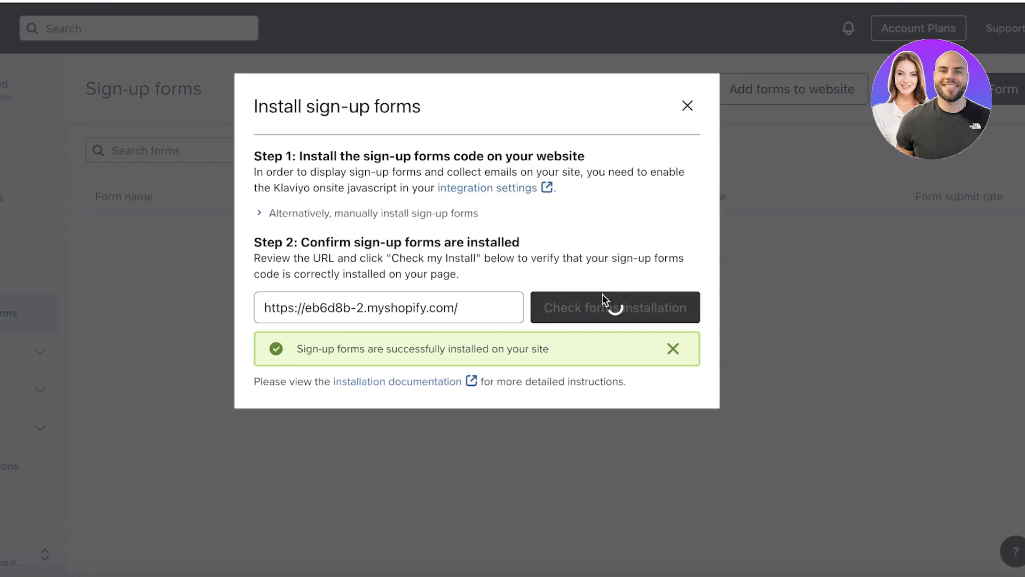
{"action": "left_click", "coordinate": [388, 308]}
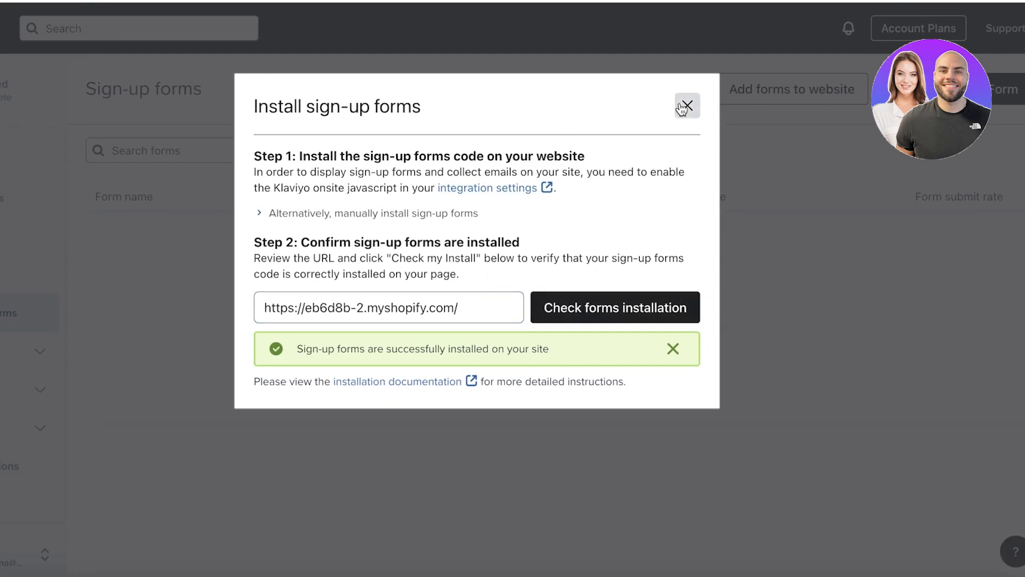
{"action": "left_click", "coordinate": [687, 105]}
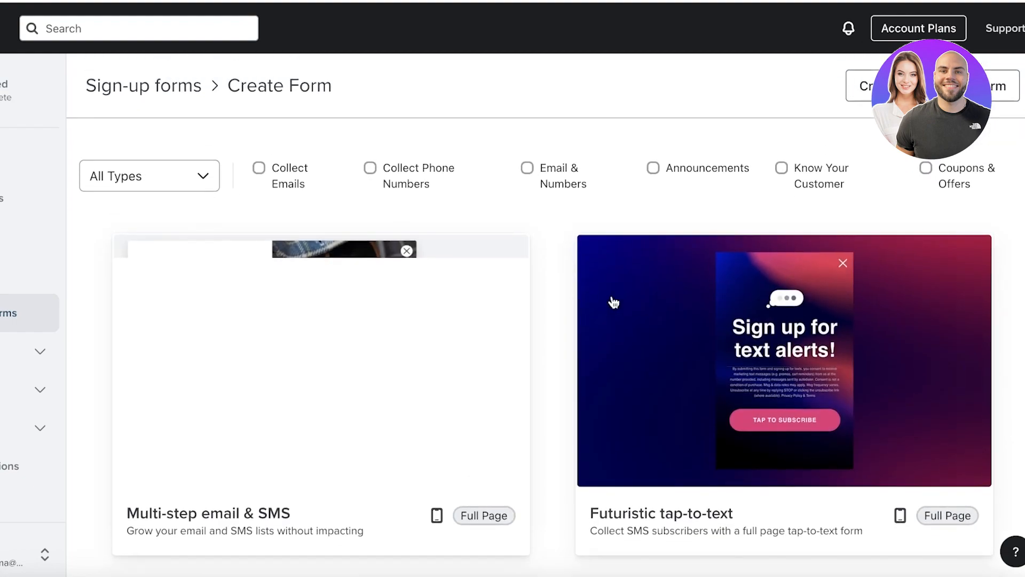
Step: Create an email-collecting 'Looking for something?' template form subscribing to the Preview List
{"action": "left_click", "coordinate": [259, 168]}
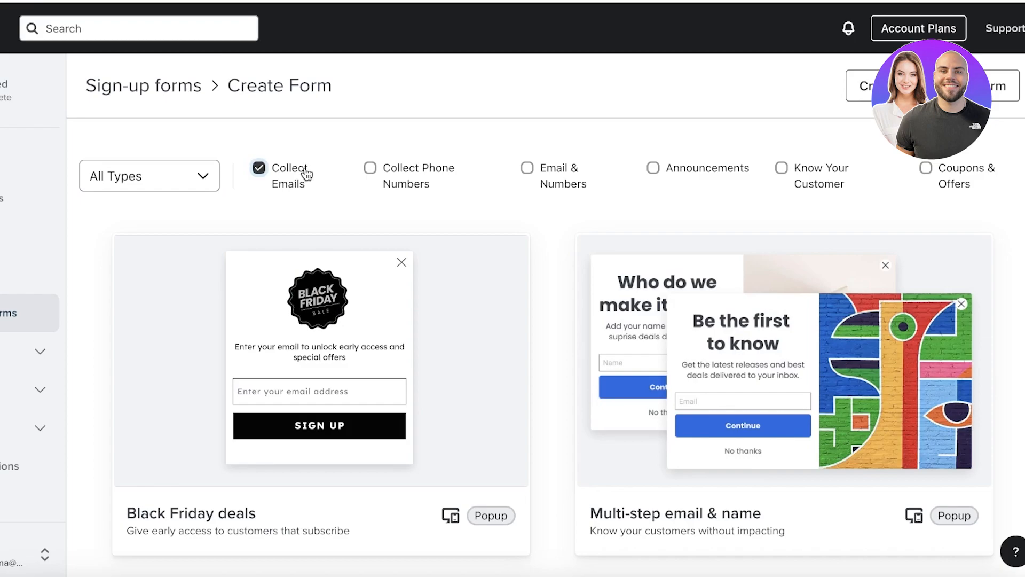
{"action": "scroll", "scroll_direction": "down", "scroll_amount": 3}
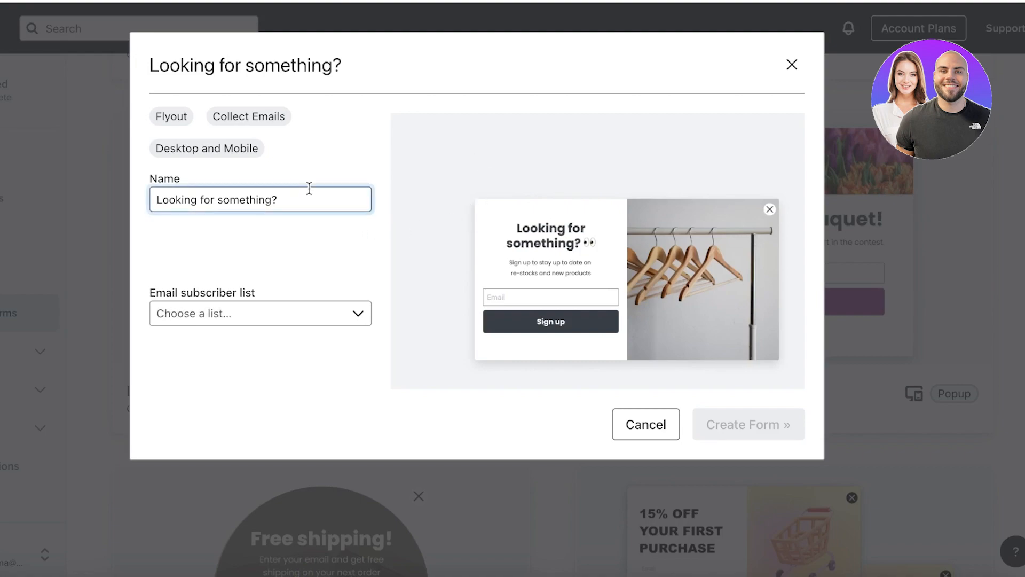
{"action": "mouse_move", "coordinate": [551, 289]}
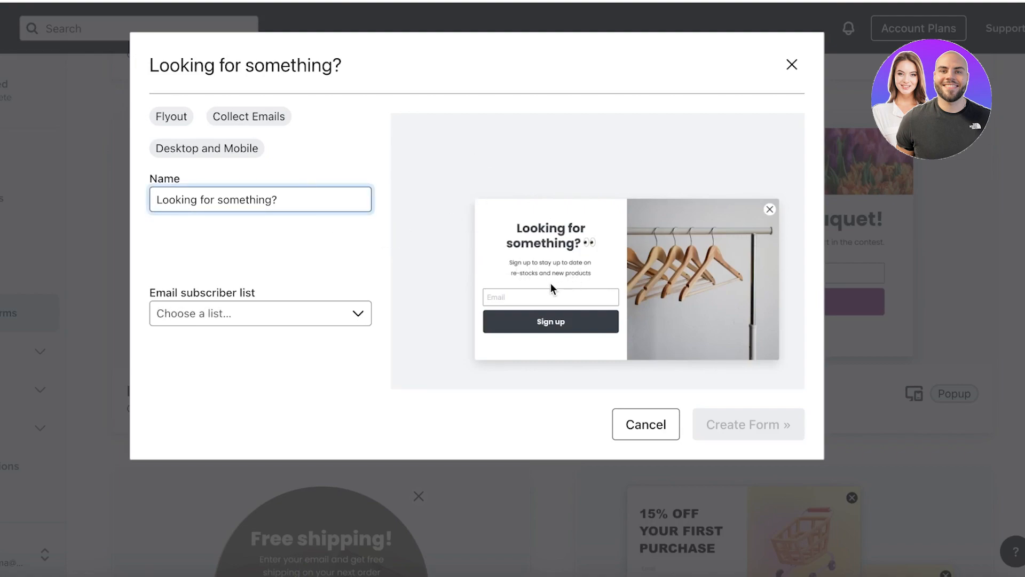
{"action": "left_click", "coordinate": [259, 314]}
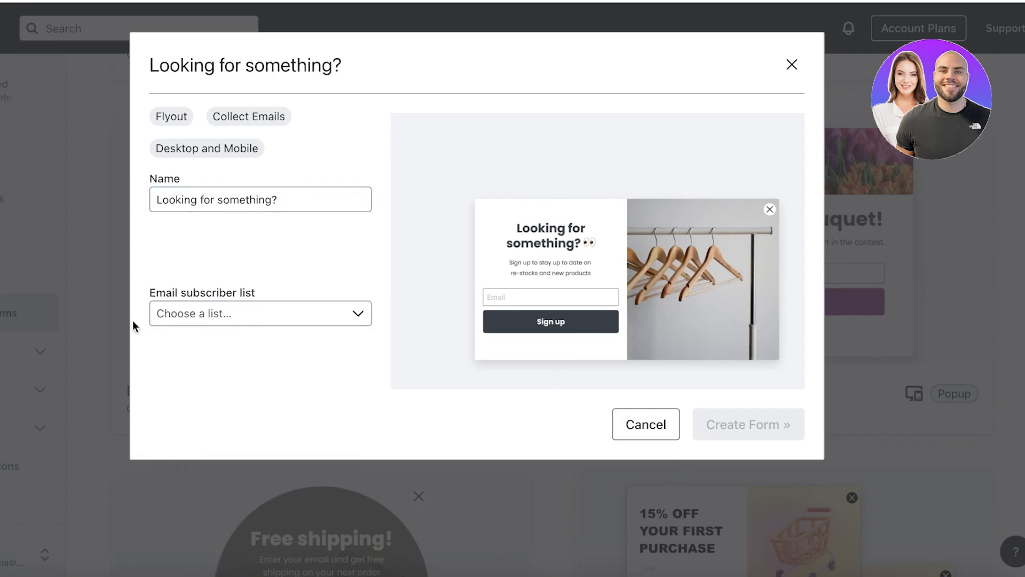
{"action": "left_click", "coordinate": [260, 314]}
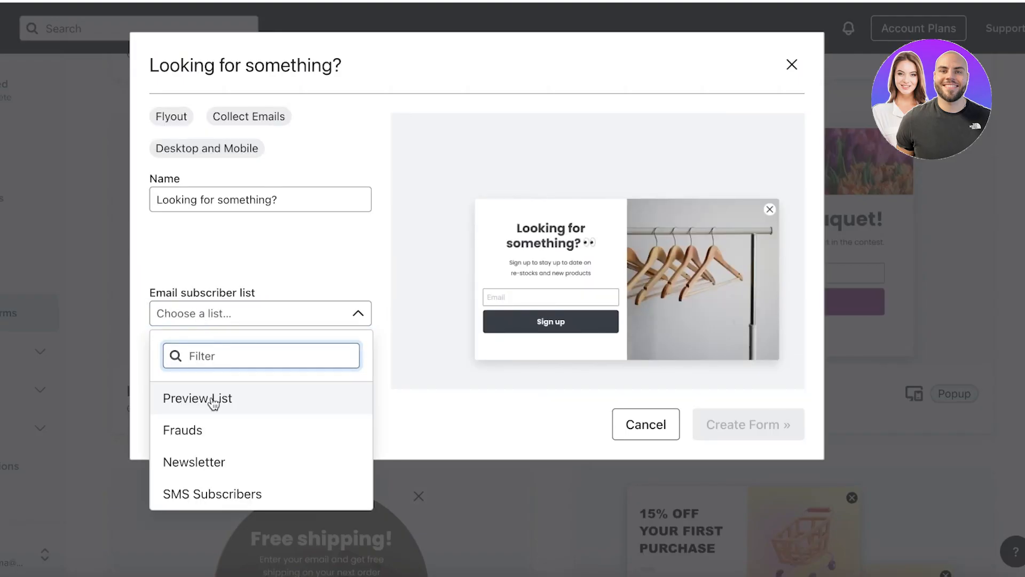
{"action": "left_click", "coordinate": [197, 397]}
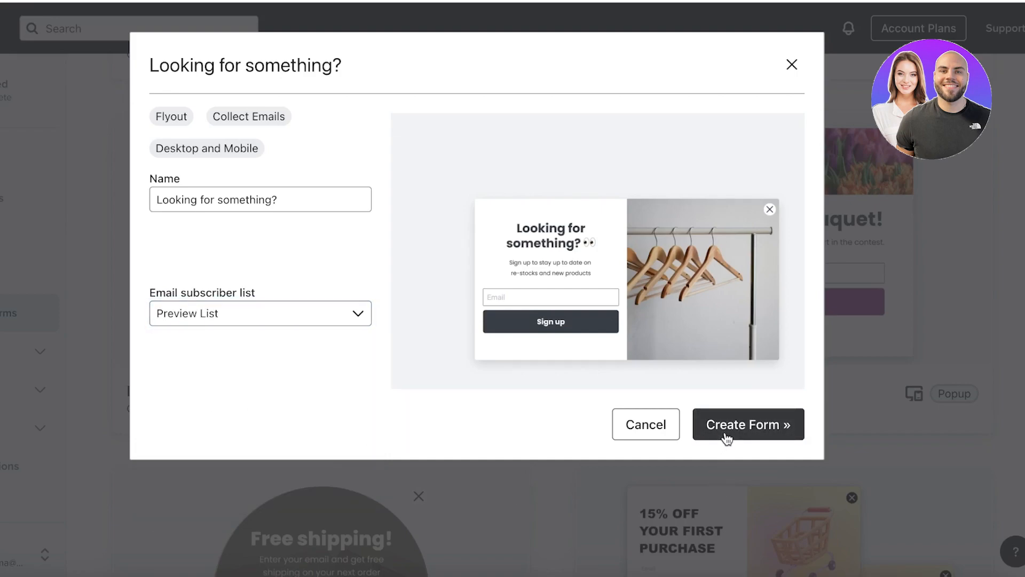
{"action": "left_click", "coordinate": [746, 425]}
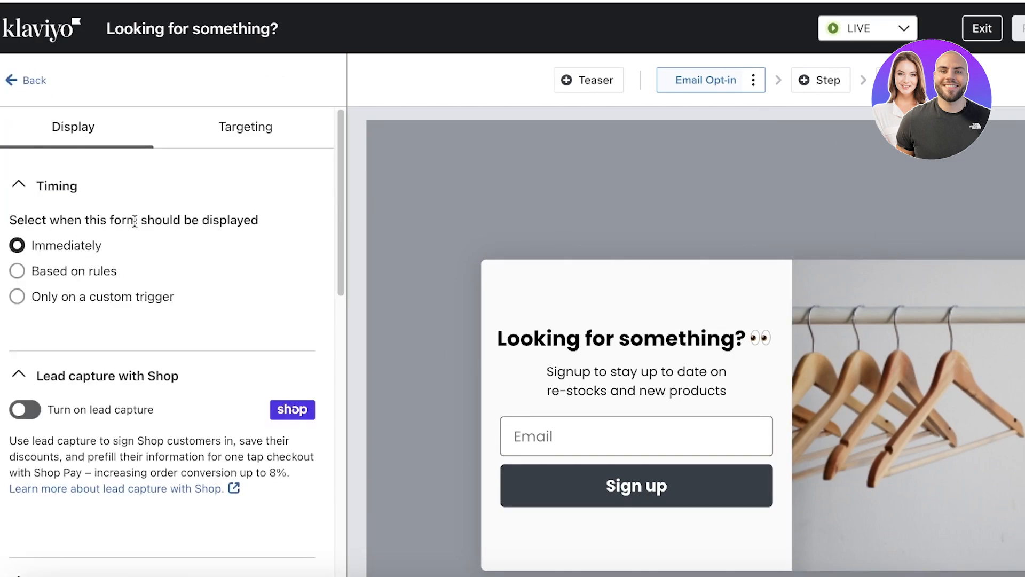
Step: Enter 0 days in the Display tab's Frequency setting for reshowing after close
{"action": "scroll", "scroll_direction": "down", "scroll_amount": 3}
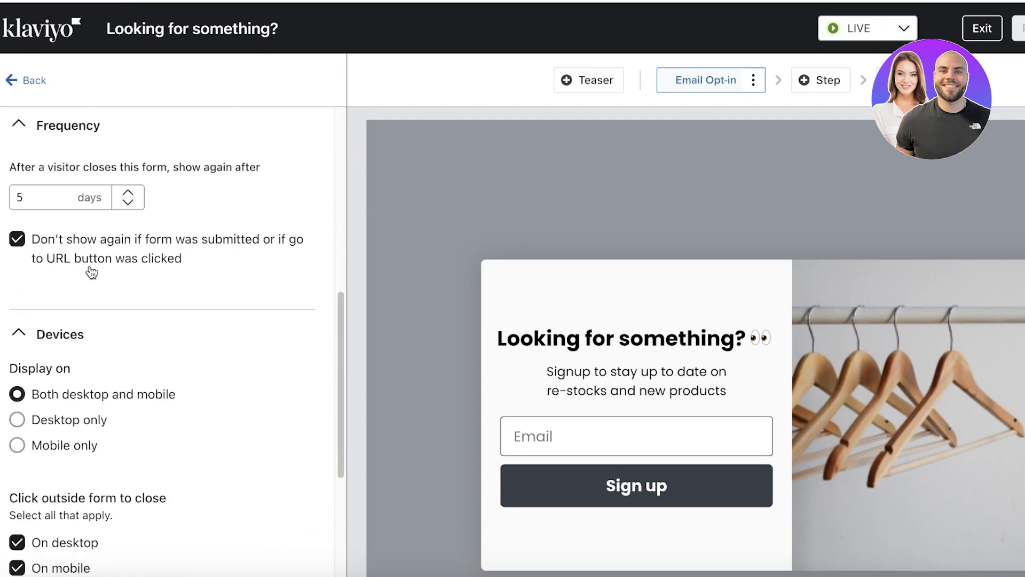
{"action": "left_click", "coordinate": [72, 127]}
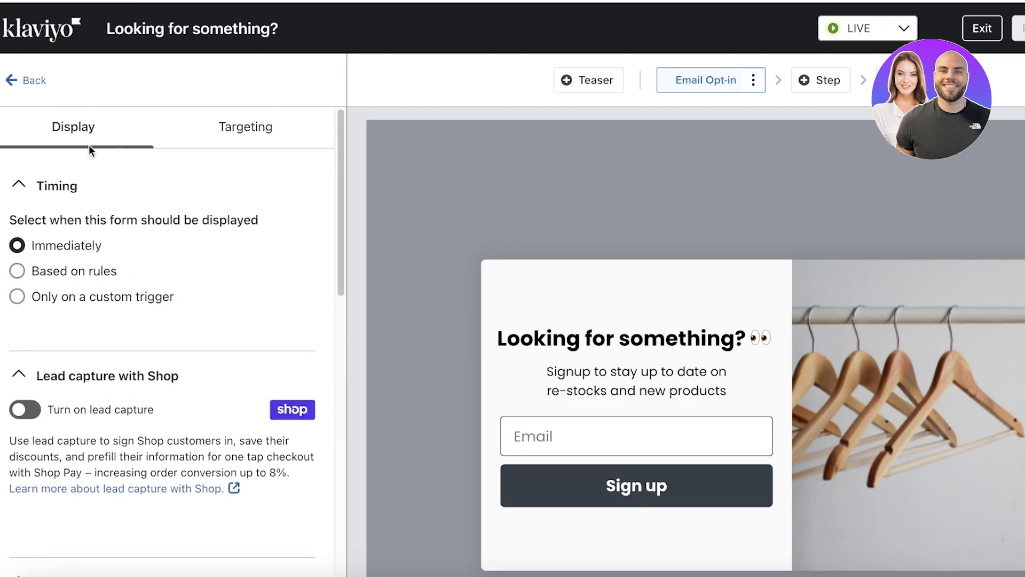
{"action": "scroll", "scroll_direction": "down", "scroll_amount": 3}
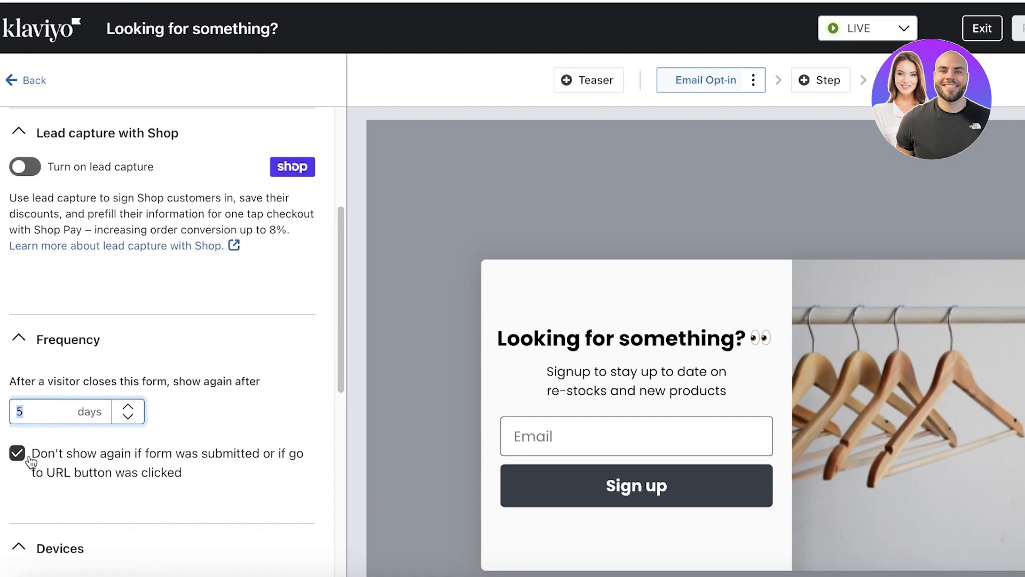
{"action": "type", "text": "0"}
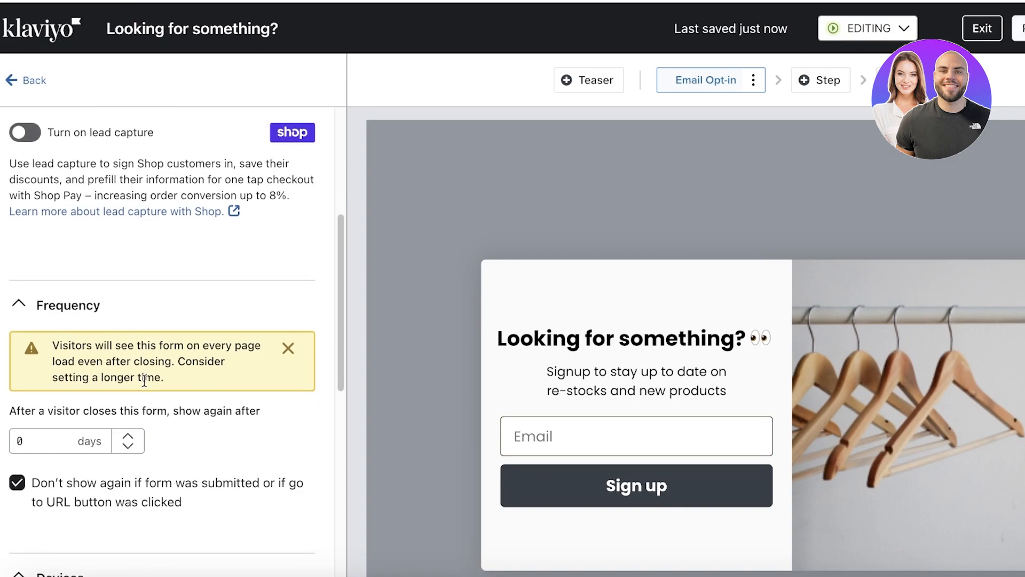
{"action": "scroll", "scroll_direction": "down", "scroll_amount": 3}
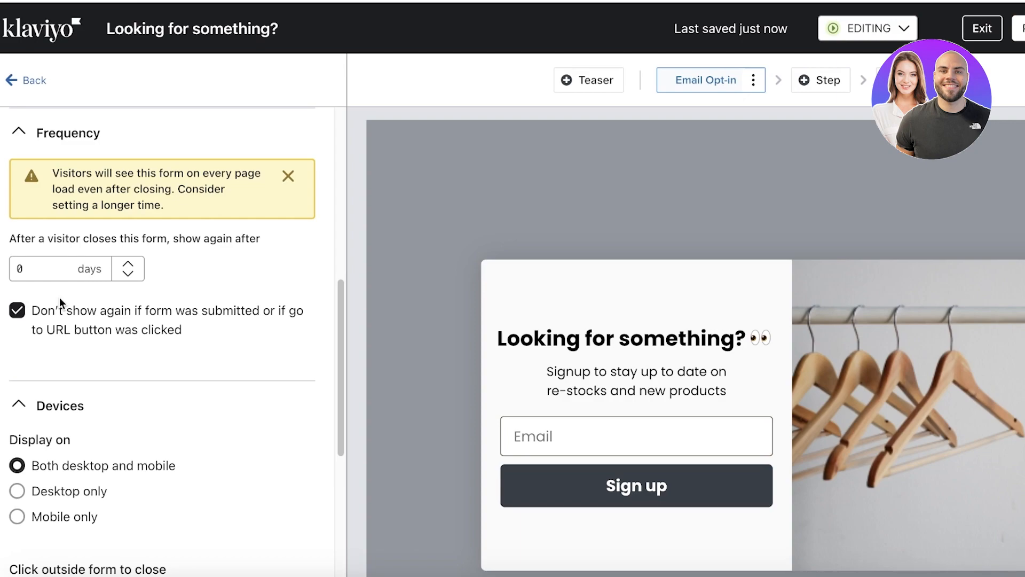
{"action": "scroll", "scroll_direction": "down", "scroll_amount": 3}
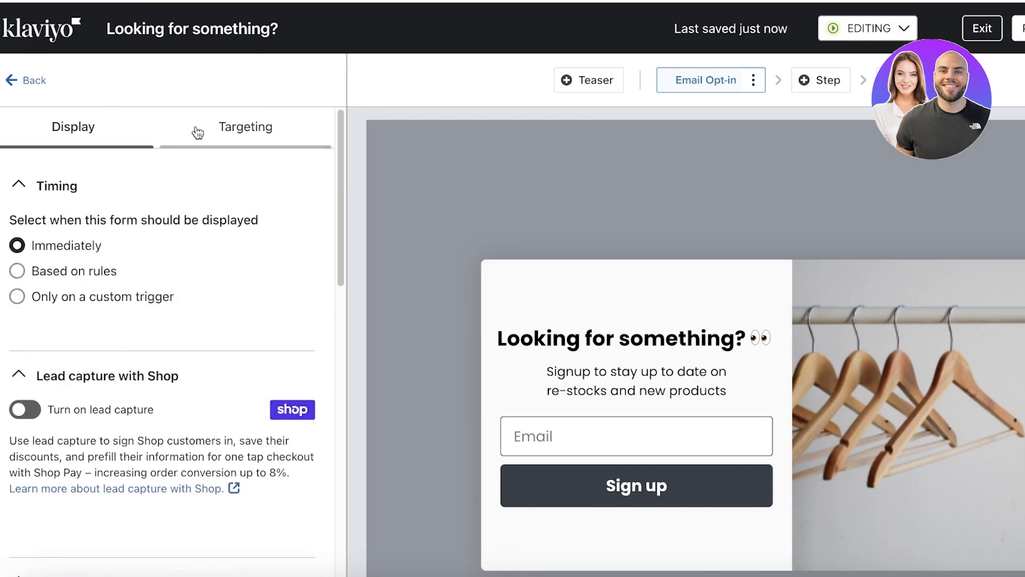
Step: Keep the Targeting visitor option 'Don't show to existing Klaviyo profiles'
{"action": "left_click", "coordinate": [244, 128]}
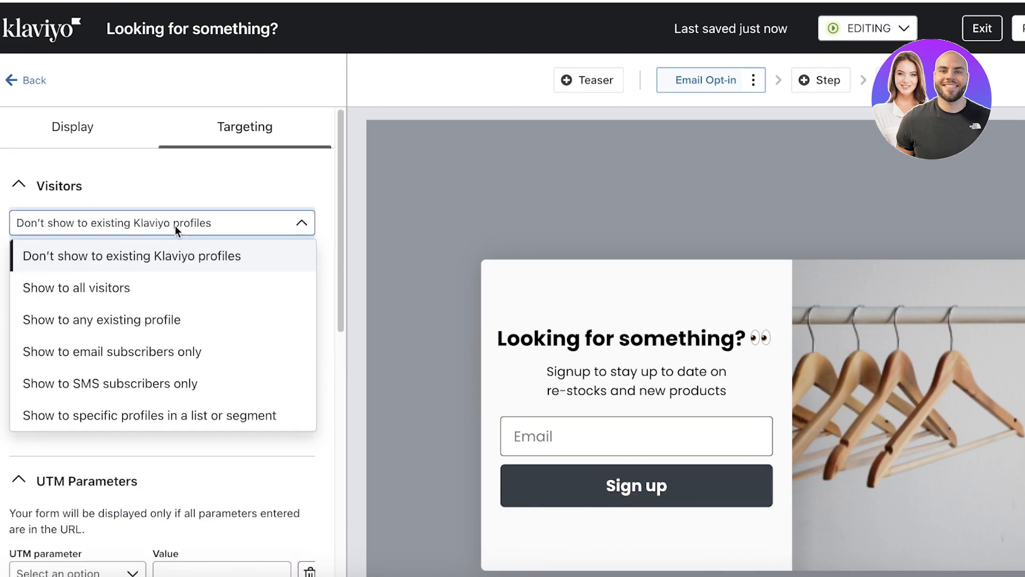
{"action": "mouse_move", "coordinate": [76, 288]}
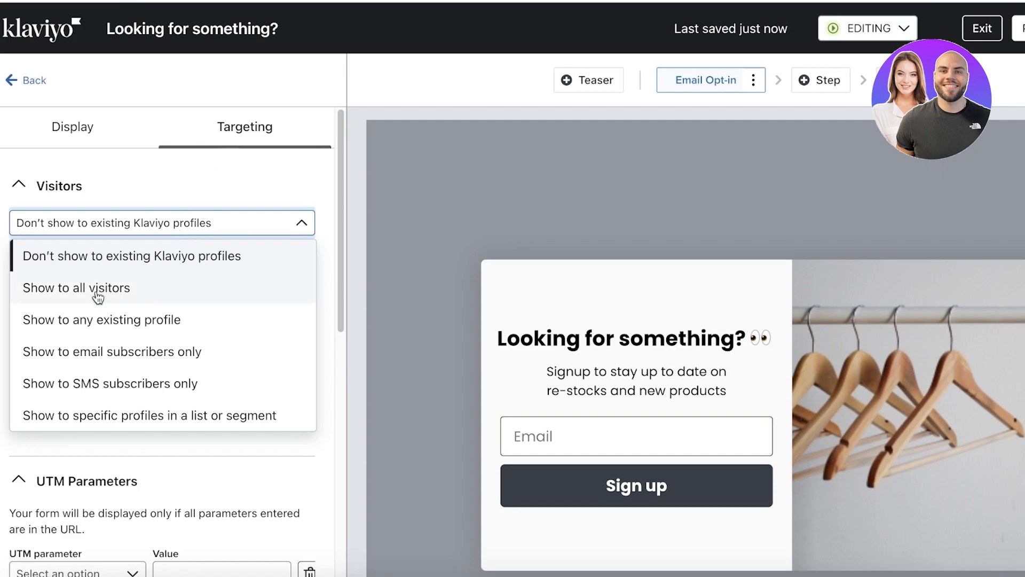
{"action": "mouse_move", "coordinate": [134, 296]}
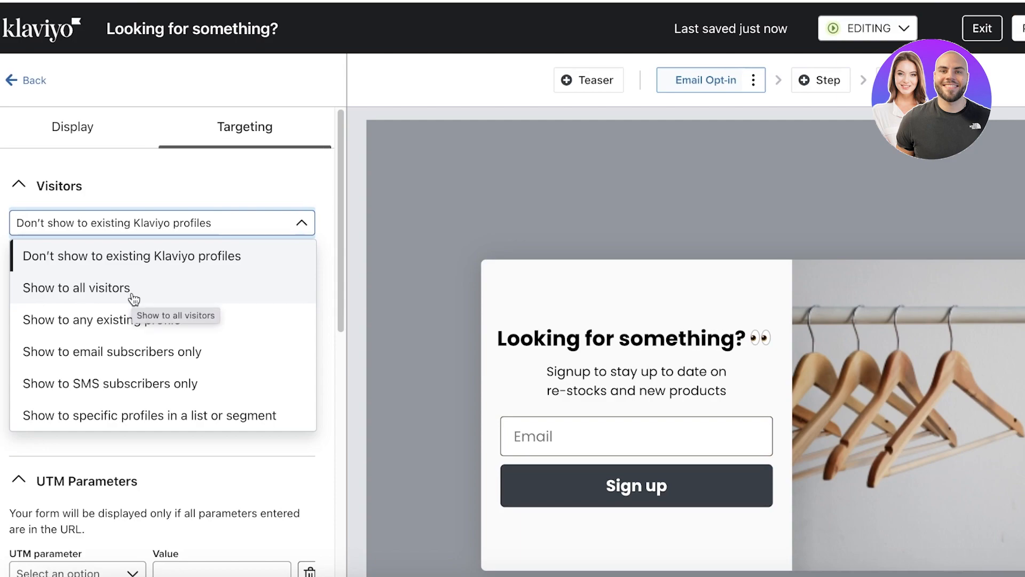
{"action": "mouse_move", "coordinate": [131, 267]}
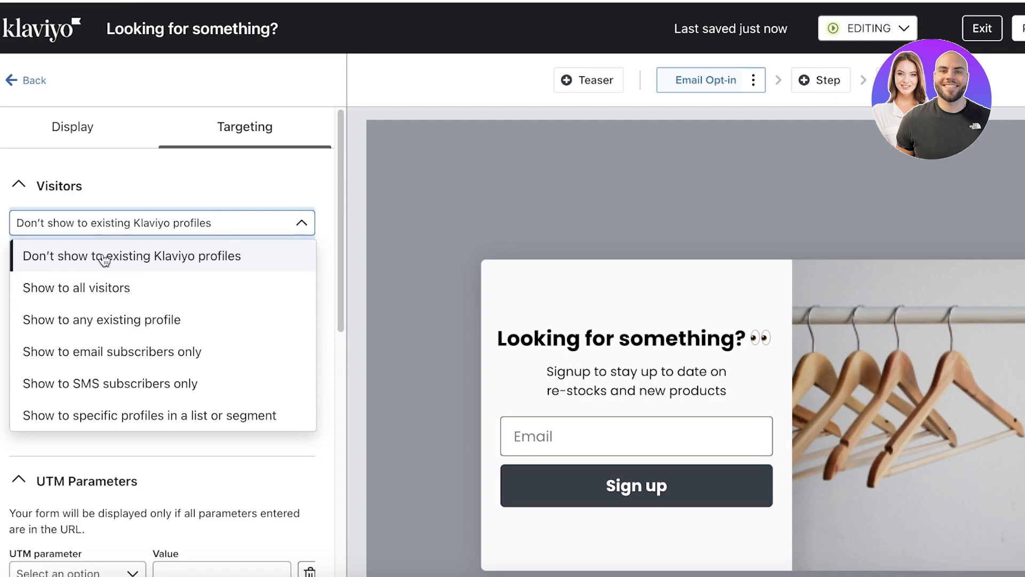
{"action": "left_click", "coordinate": [132, 256]}
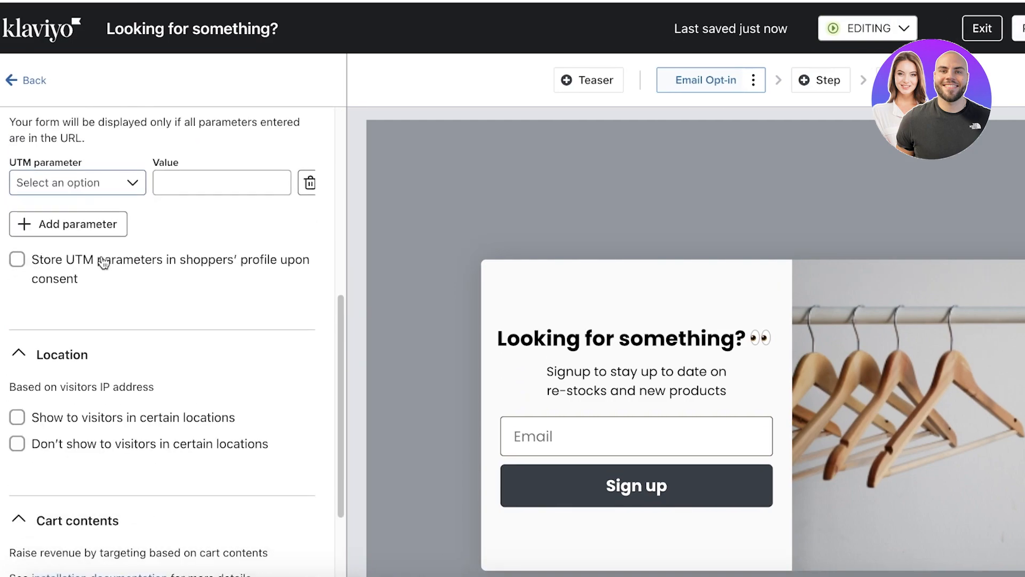
{"action": "scroll", "scroll_direction": "down", "scroll_amount": 3}
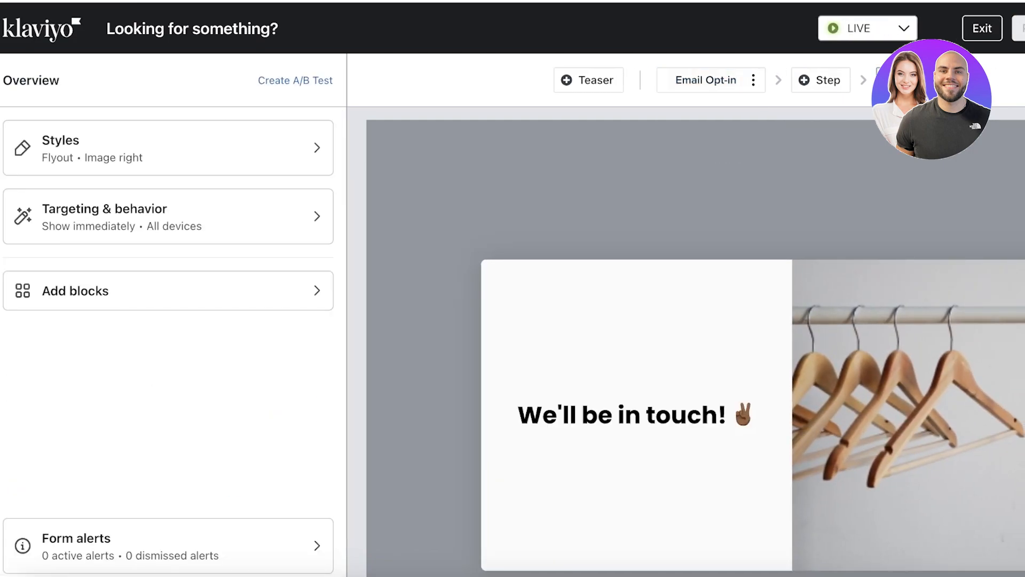
Step: View the Add Step options and close them without adding a step
{"action": "left_click", "coordinate": [821, 80]}
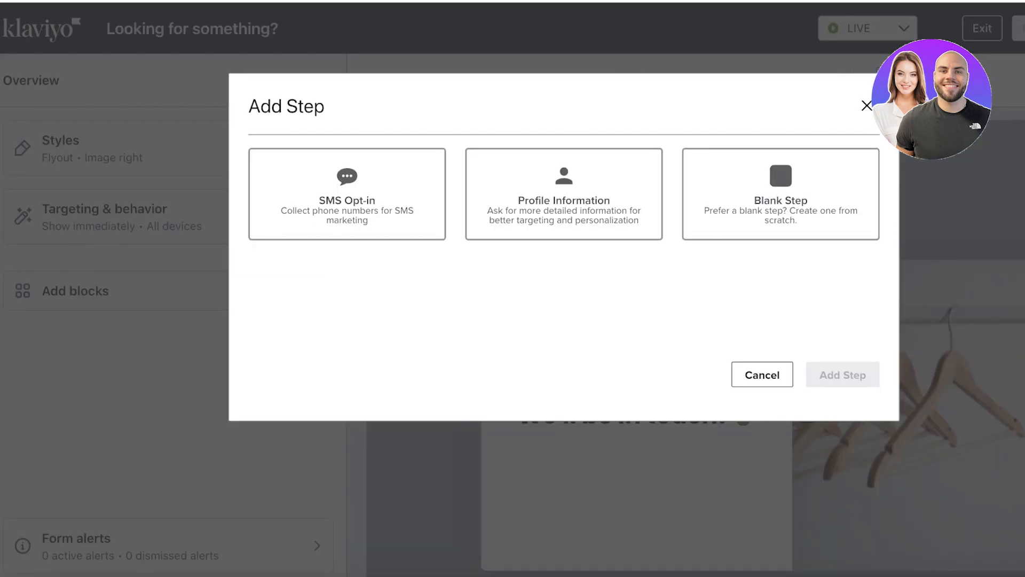
{"action": "left_click", "coordinate": [866, 105]}
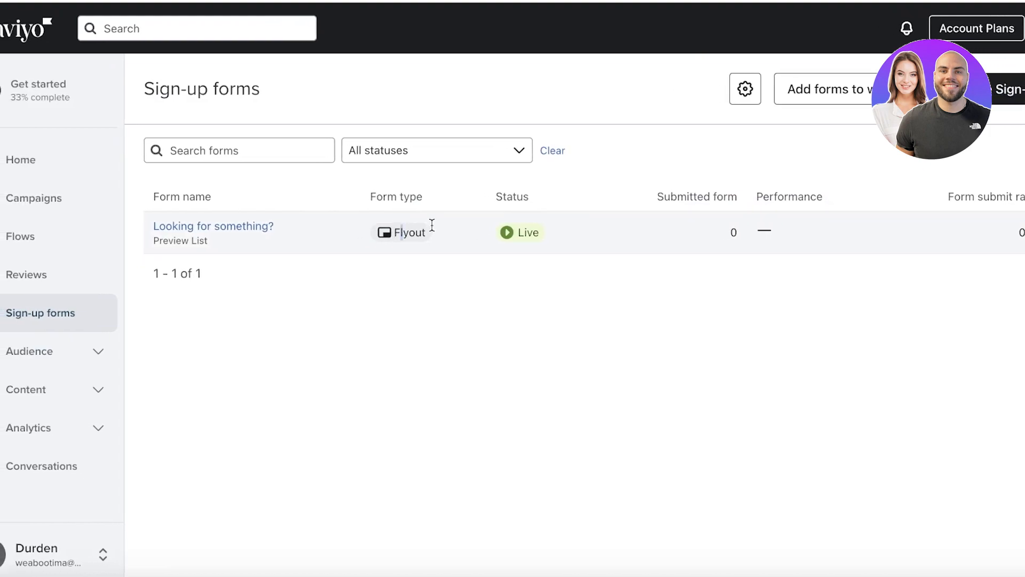
{"action": "mouse_move", "coordinate": [1005, 287]}
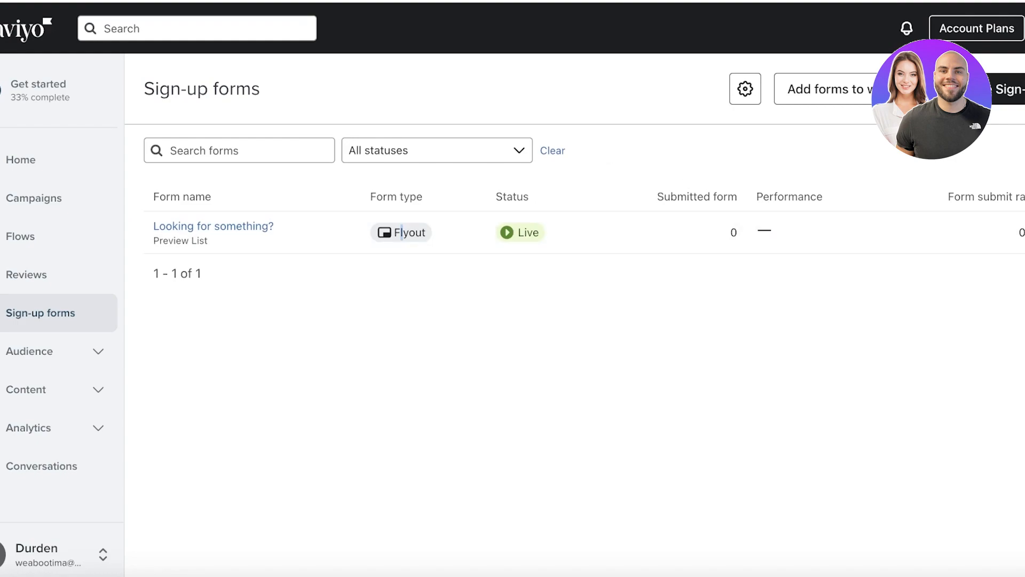
Step: Open the 'Looking for something?' form from the sign-up forms list
{"action": "left_click", "coordinate": [212, 226]}
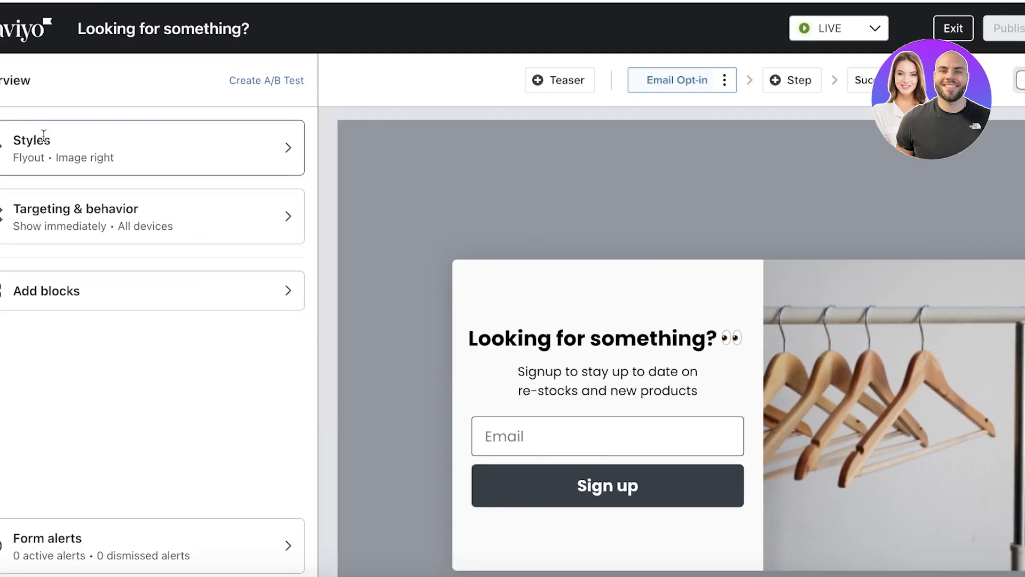
Step: Set the Looking for something? form type to Popup with a light pink background colour
{"action": "left_click", "coordinate": [32, 139]}
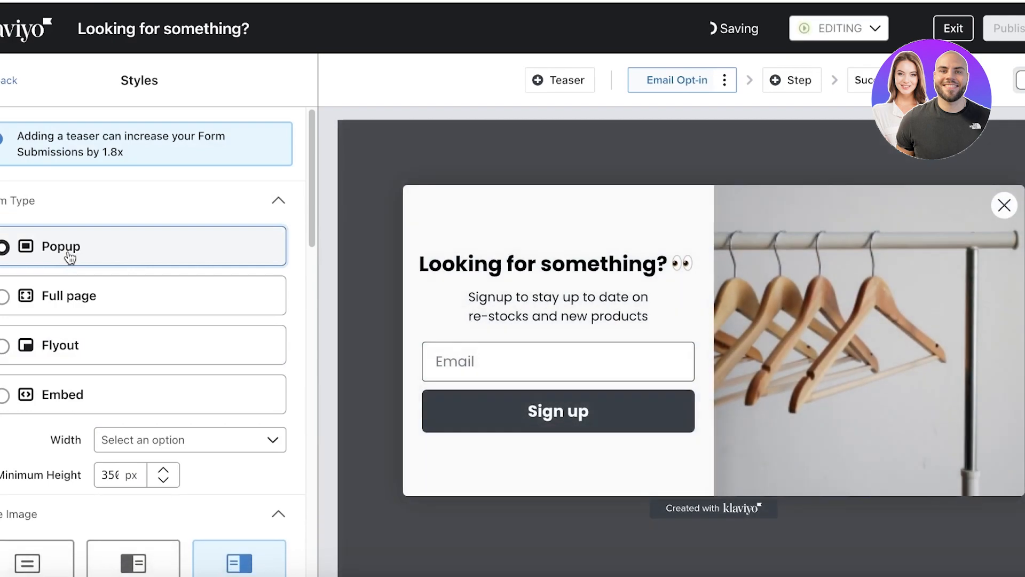
{"action": "scroll", "scroll_direction": "down", "scroll_amount": 3}
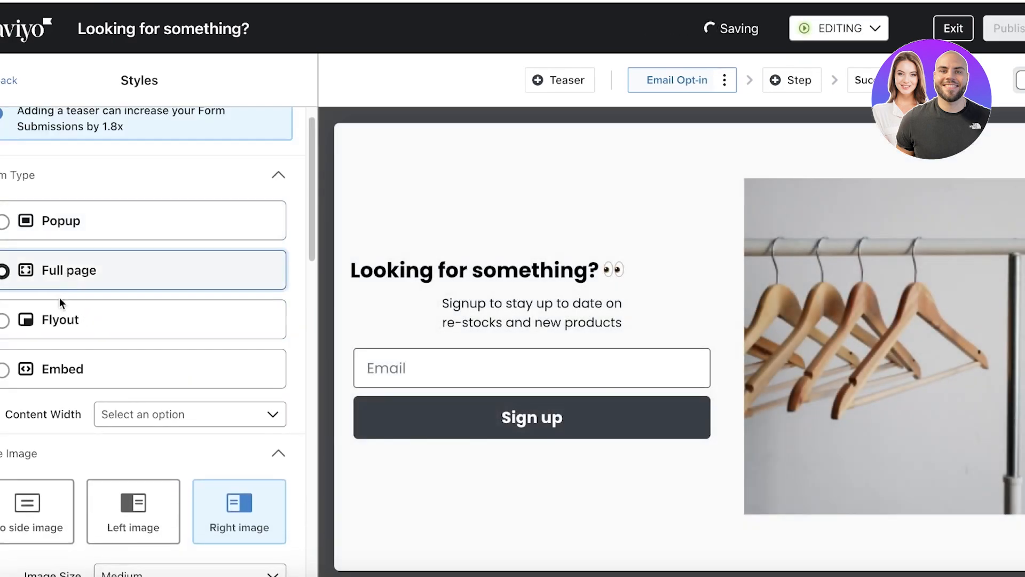
{"action": "left_click", "coordinate": [59, 221]}
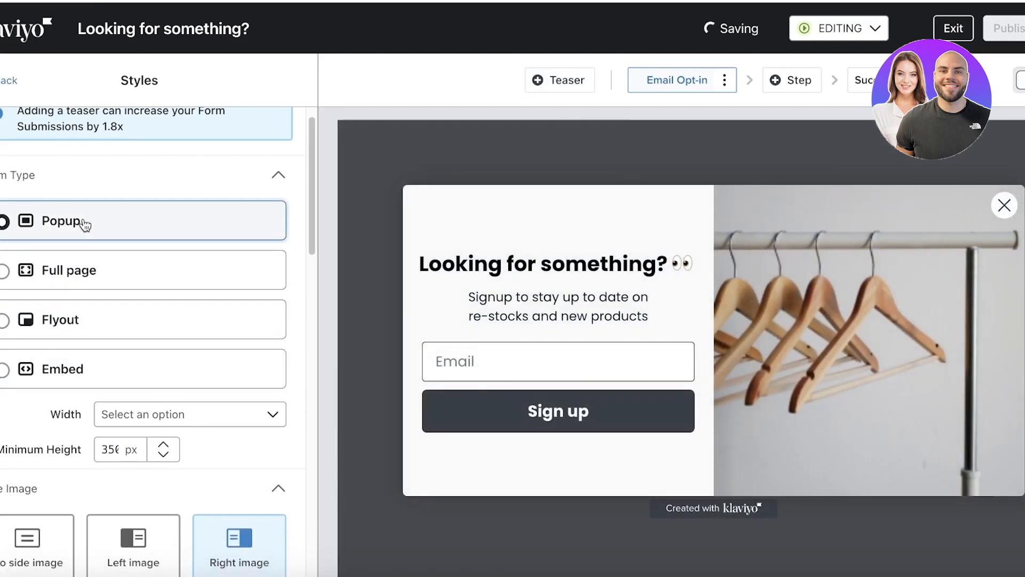
{"action": "left_click", "coordinate": [109, 345]}
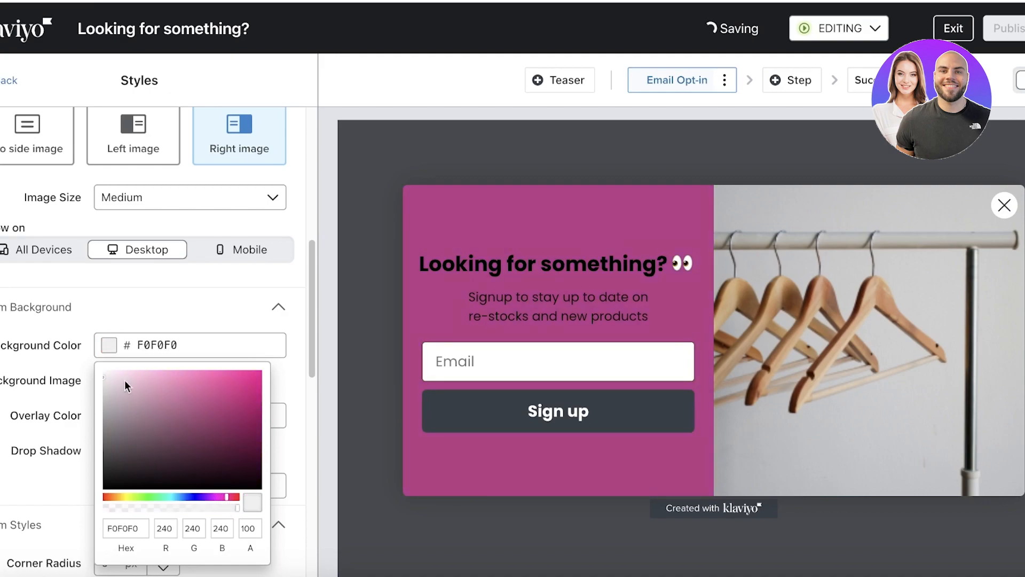
{"action": "left_click", "coordinate": [120, 378]}
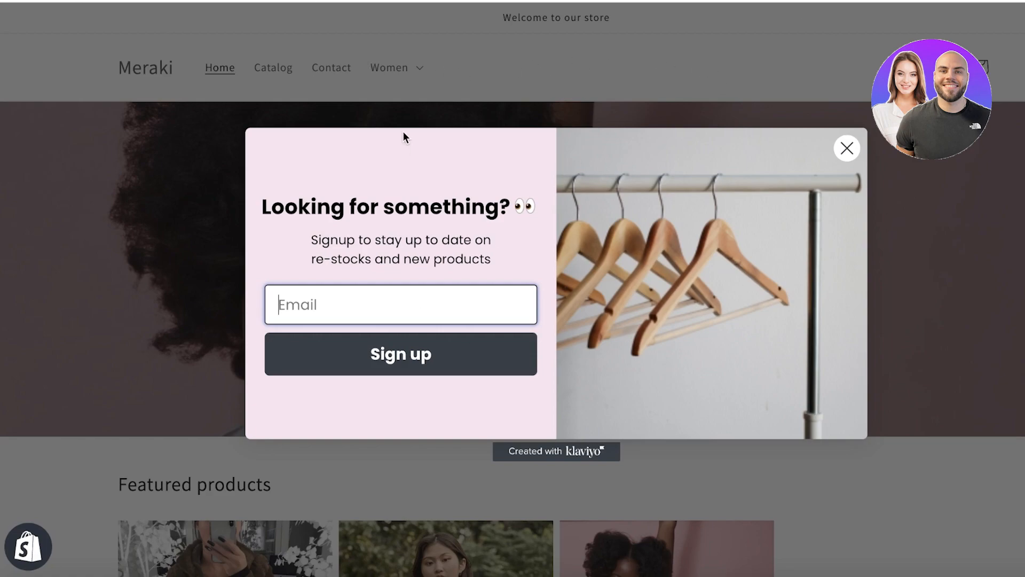
{"action": "mouse_move", "coordinate": [564, 465]}
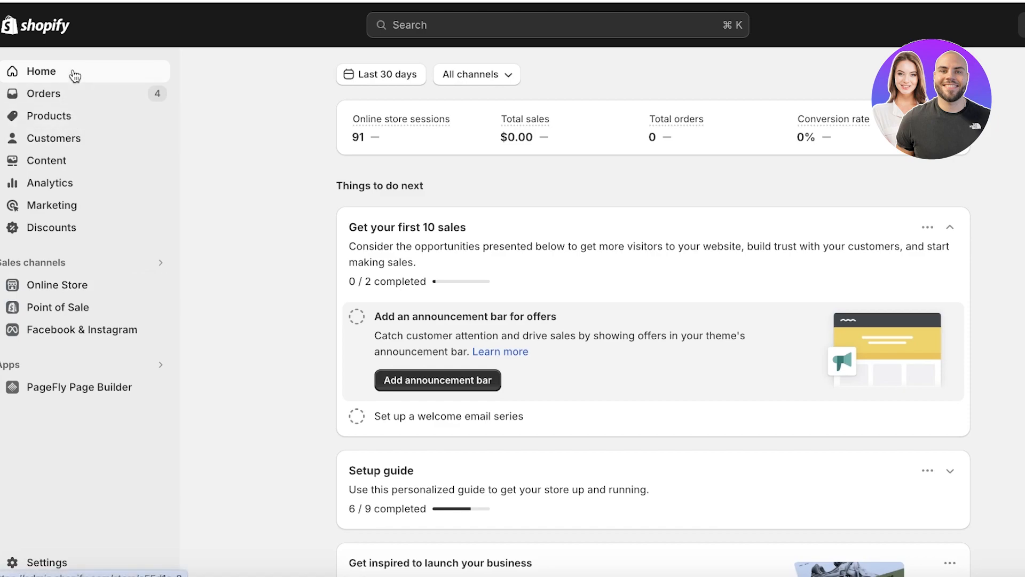
{"action": "mouse_move", "coordinate": [460, 25]}
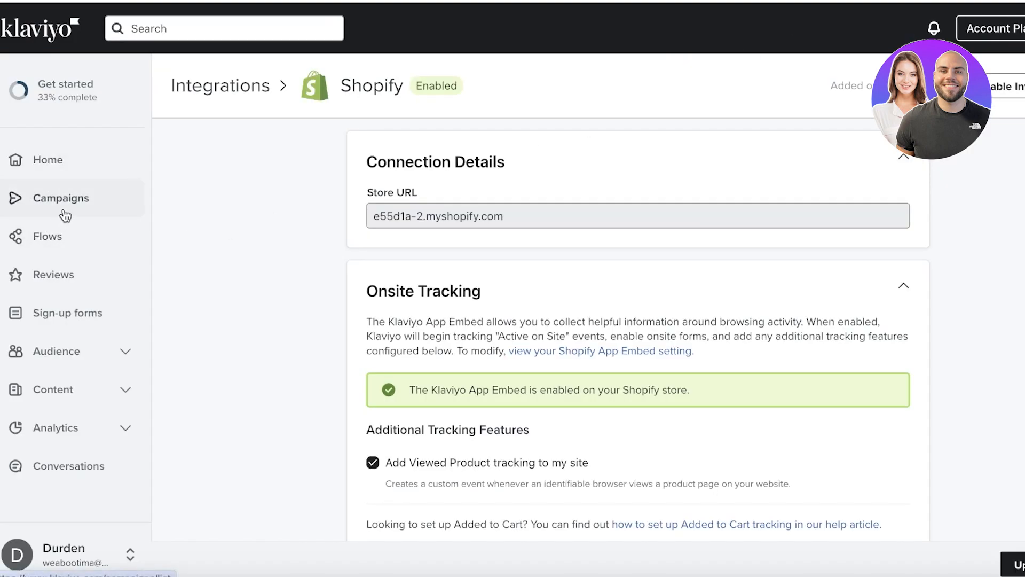
Step: Go through Campaigns to the Flows list, which is still empty
{"action": "left_click", "coordinate": [65, 198]}
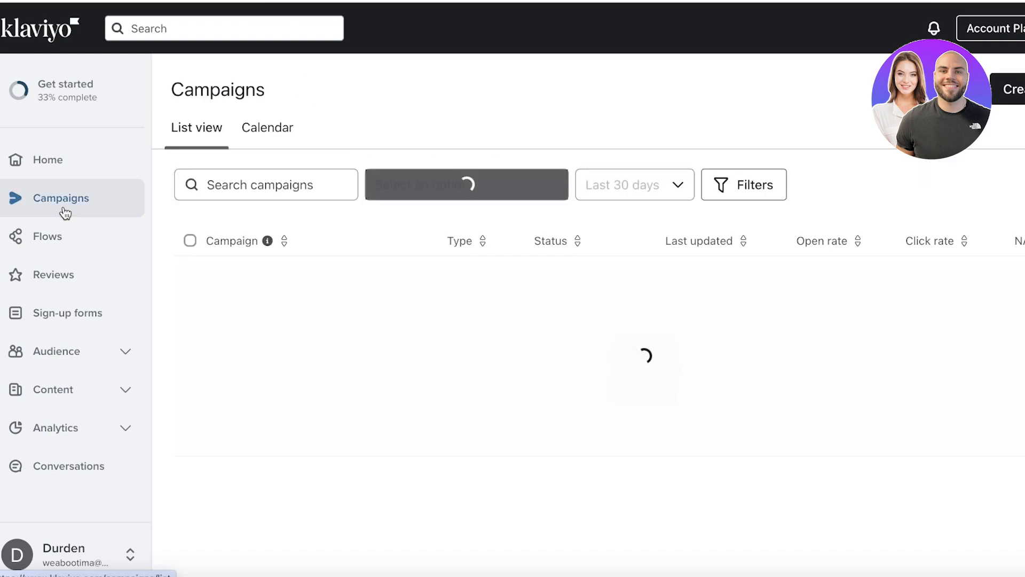
{"action": "left_click", "coordinate": [47, 236]}
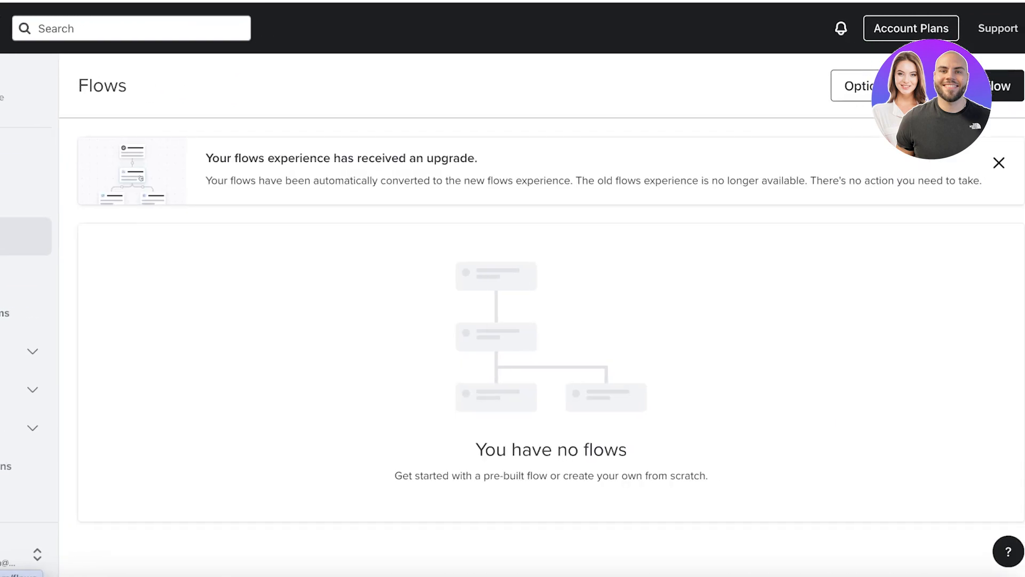
Step: Start the pre-built Abandoned Cart flow, triggered by checkout started
{"action": "left_click", "coordinate": [998, 163]}
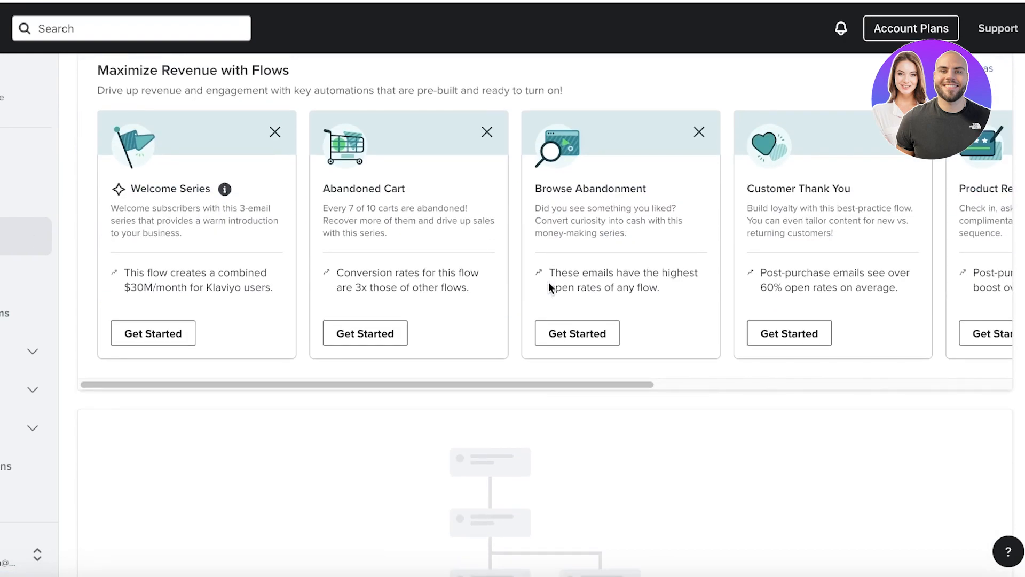
{"action": "mouse_move", "coordinate": [548, 278]}
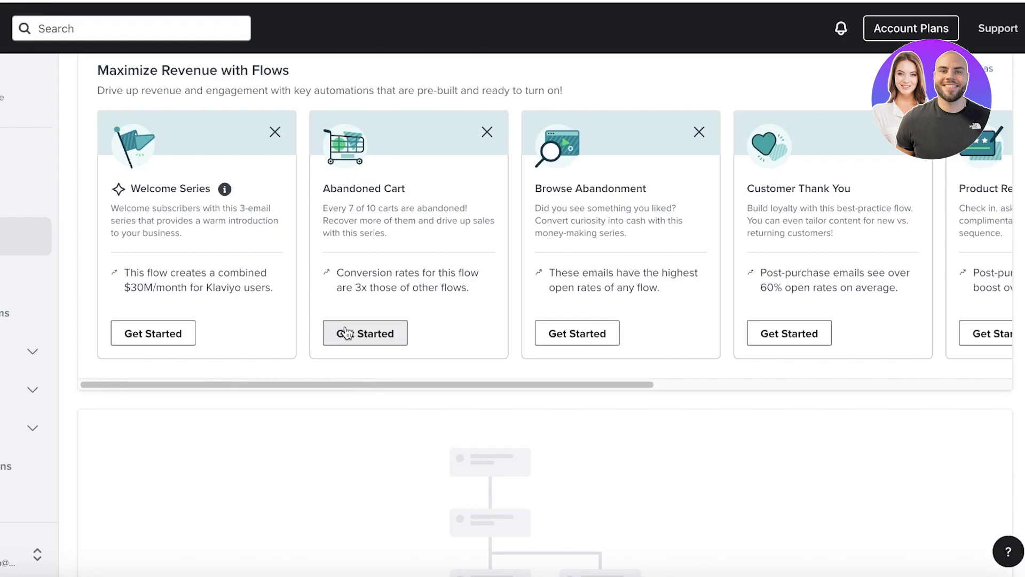
{"action": "left_click", "coordinate": [364, 333]}
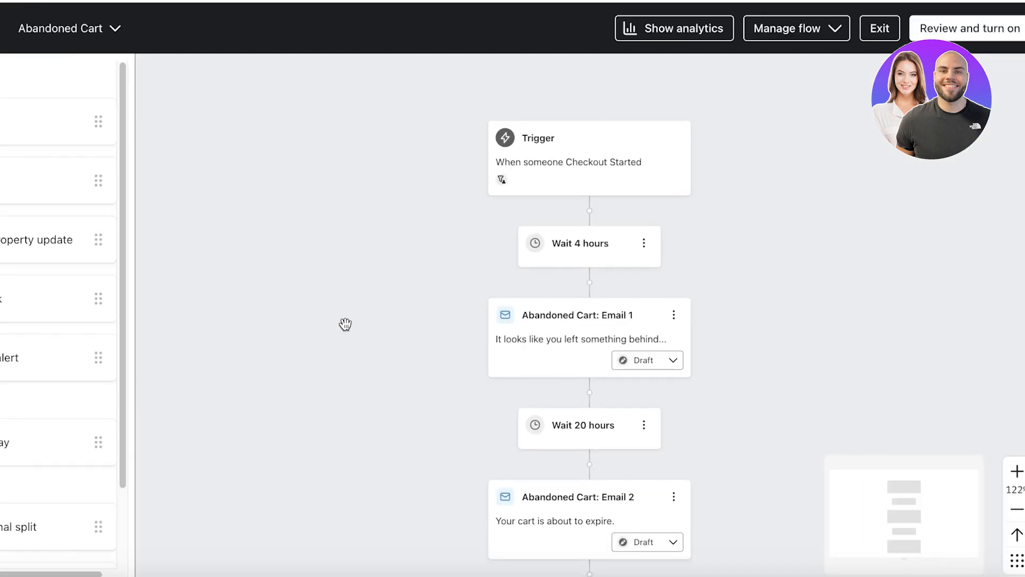
{"action": "mouse_move", "coordinate": [340, 320]}
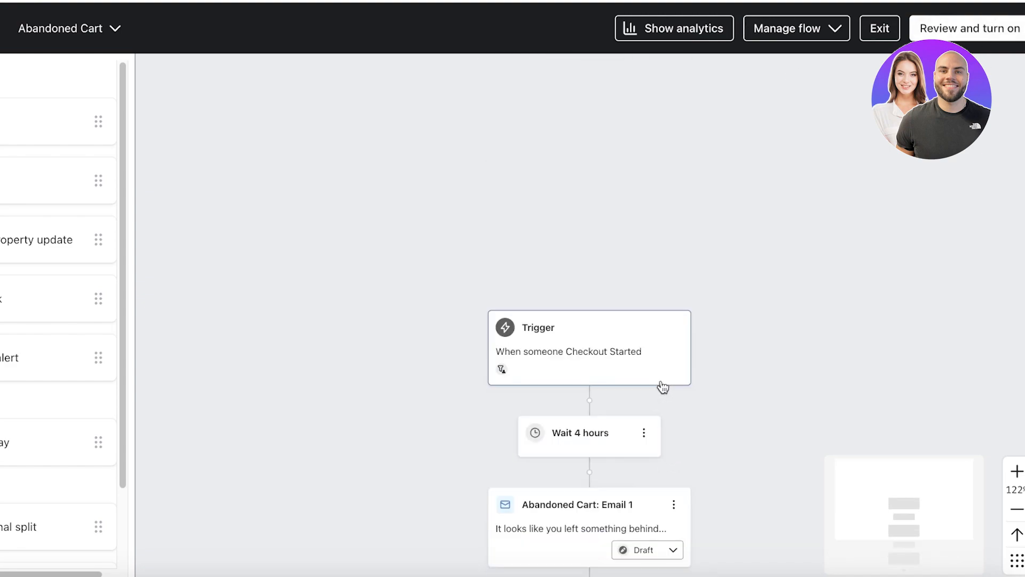
Step: Review the Abandoned Cart flow canvas and open Review and Turn On
{"action": "scroll", "scroll_direction": "down", "scroll_amount": 3}
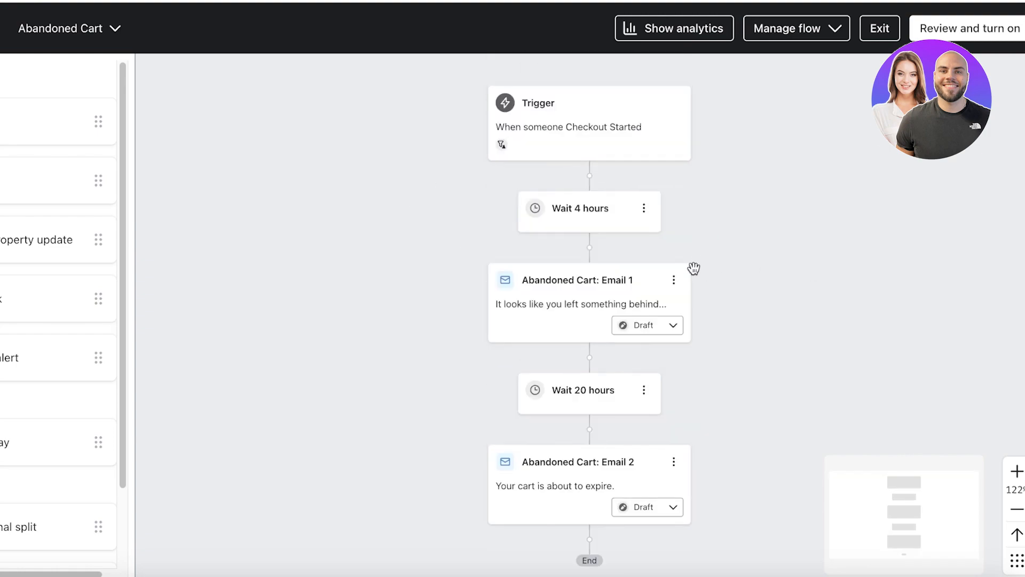
{"action": "mouse_move", "coordinate": [711, 222]}
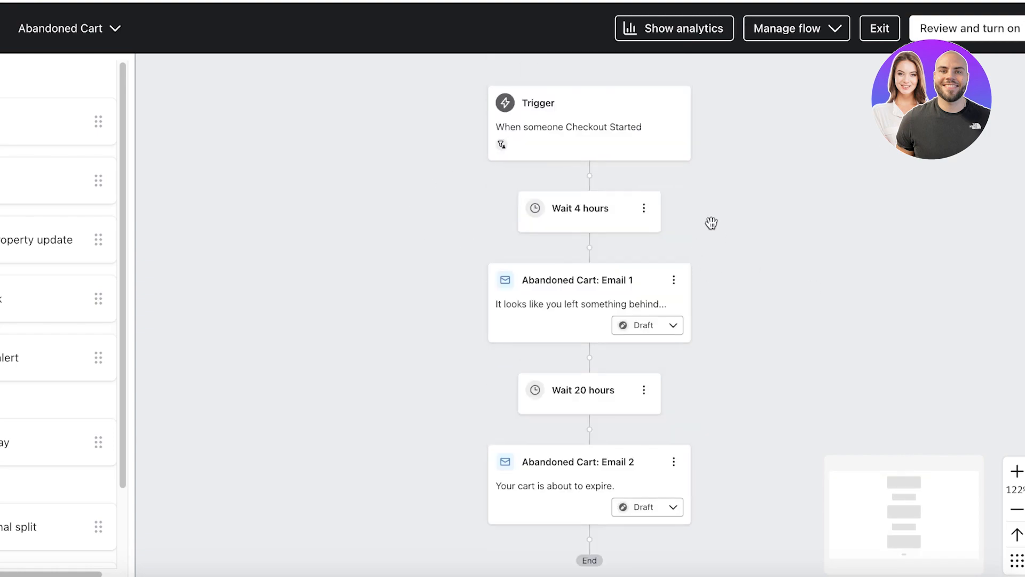
{"action": "left_click", "coordinate": [970, 28]}
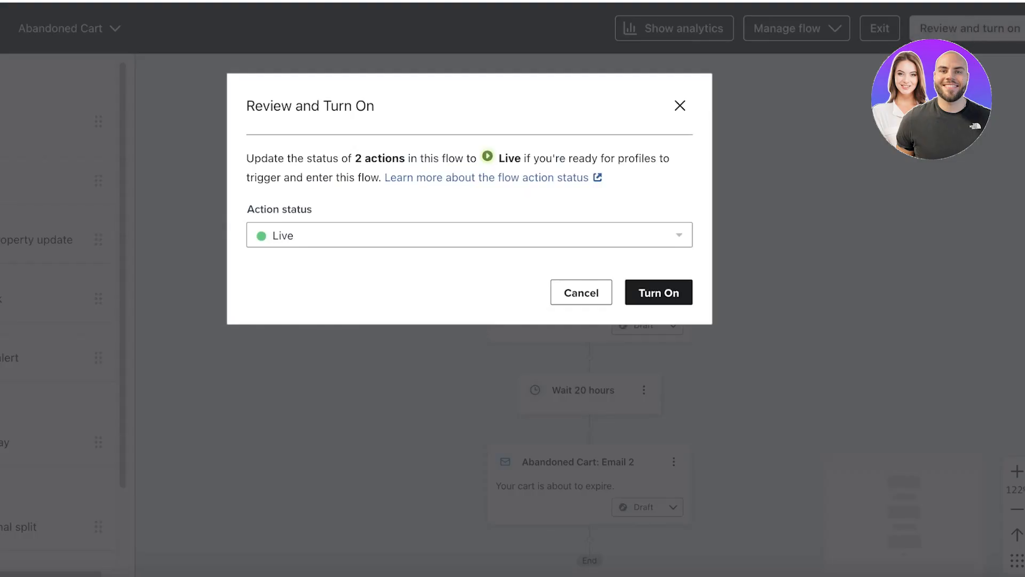
Step: Turn on the Abandoned Cart flow with its actions Live and dismiss Congrats
{"action": "left_click", "coordinate": [658, 292]}
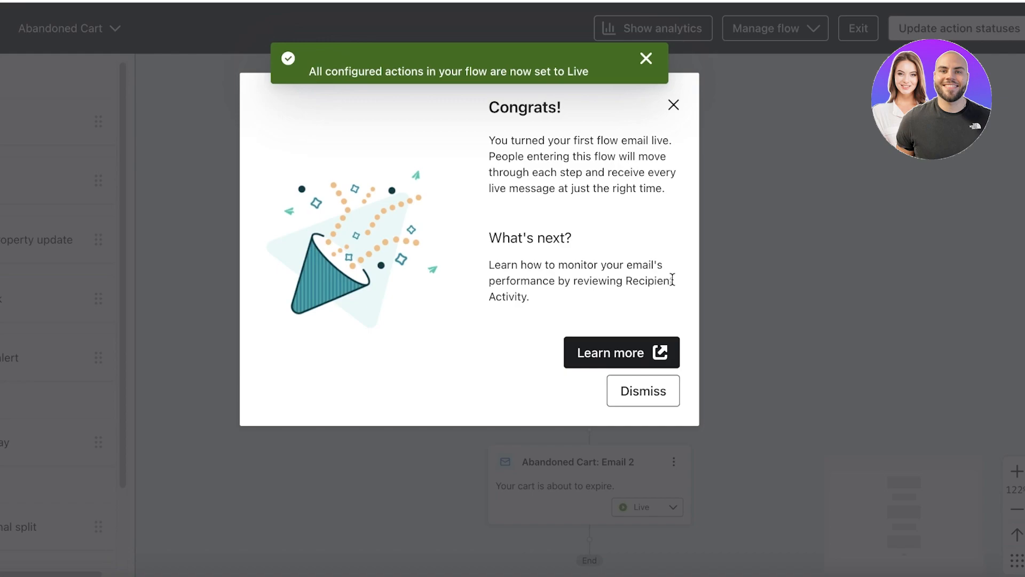
{"action": "left_click", "coordinate": [645, 58]}
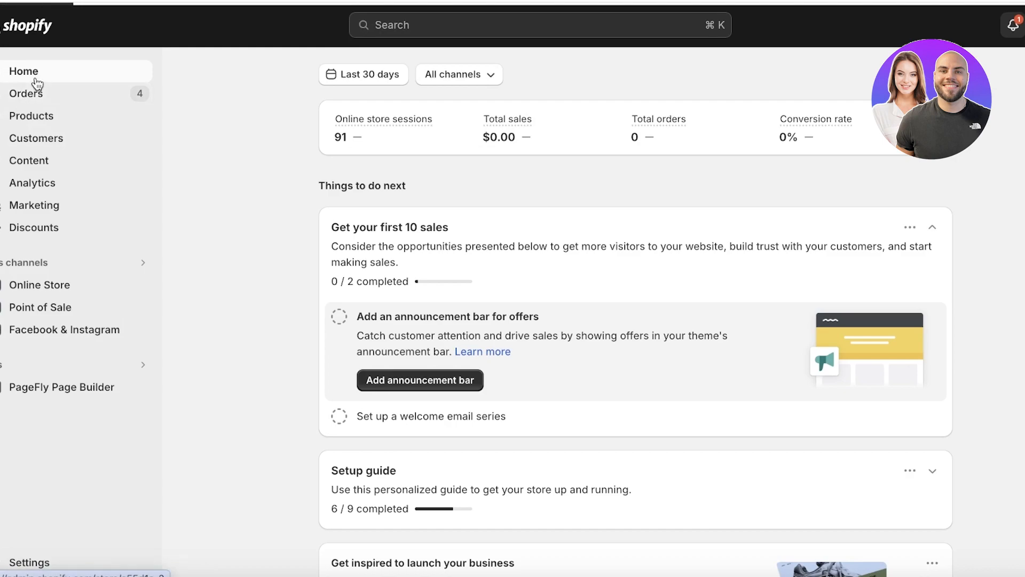
Step: Open Orders from the Shopify admin sidebar
{"action": "left_click", "coordinate": [26, 93]}
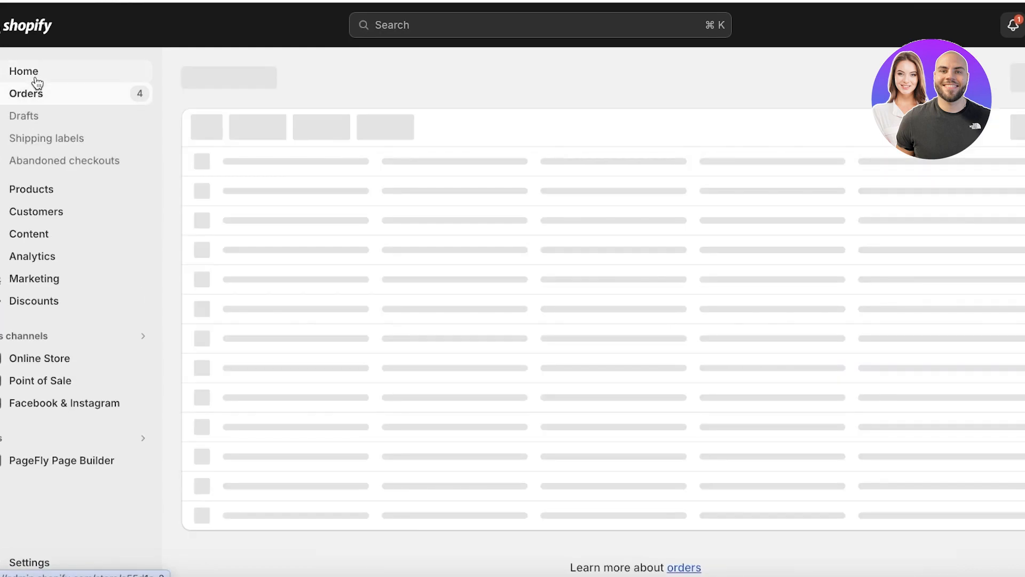